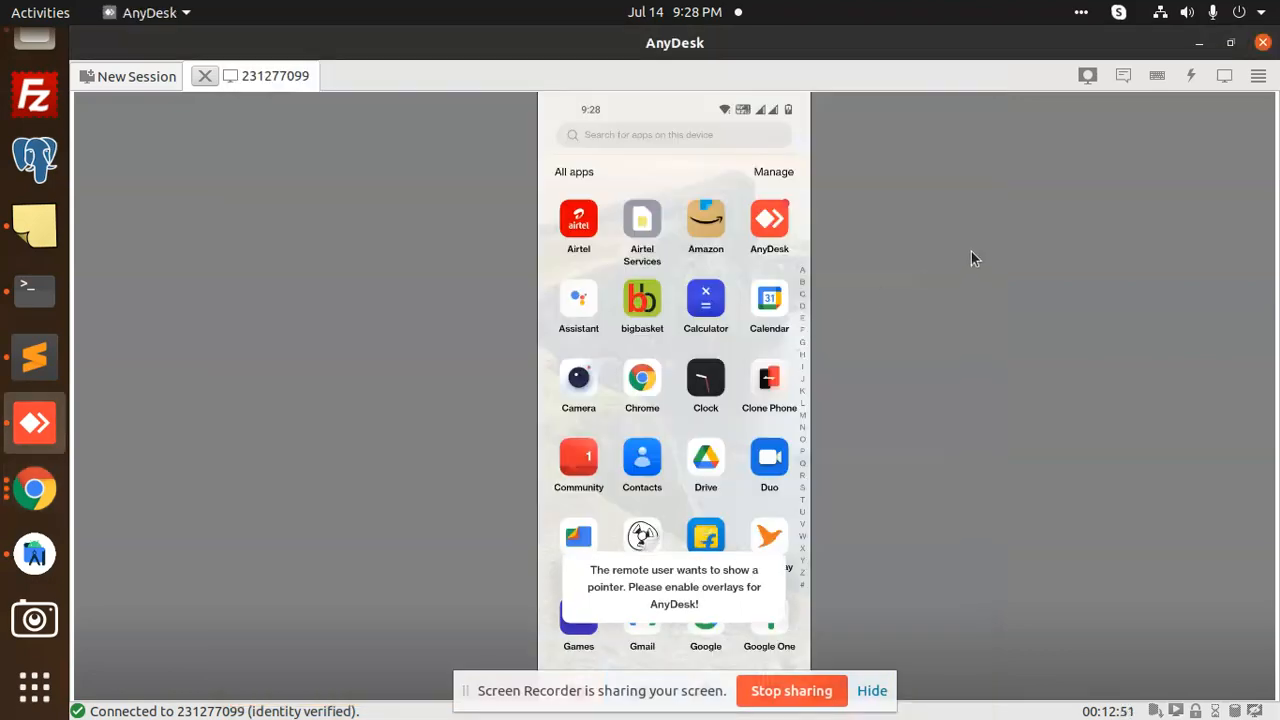
{"action": "mouse_move", "coordinate": [128, 200]}
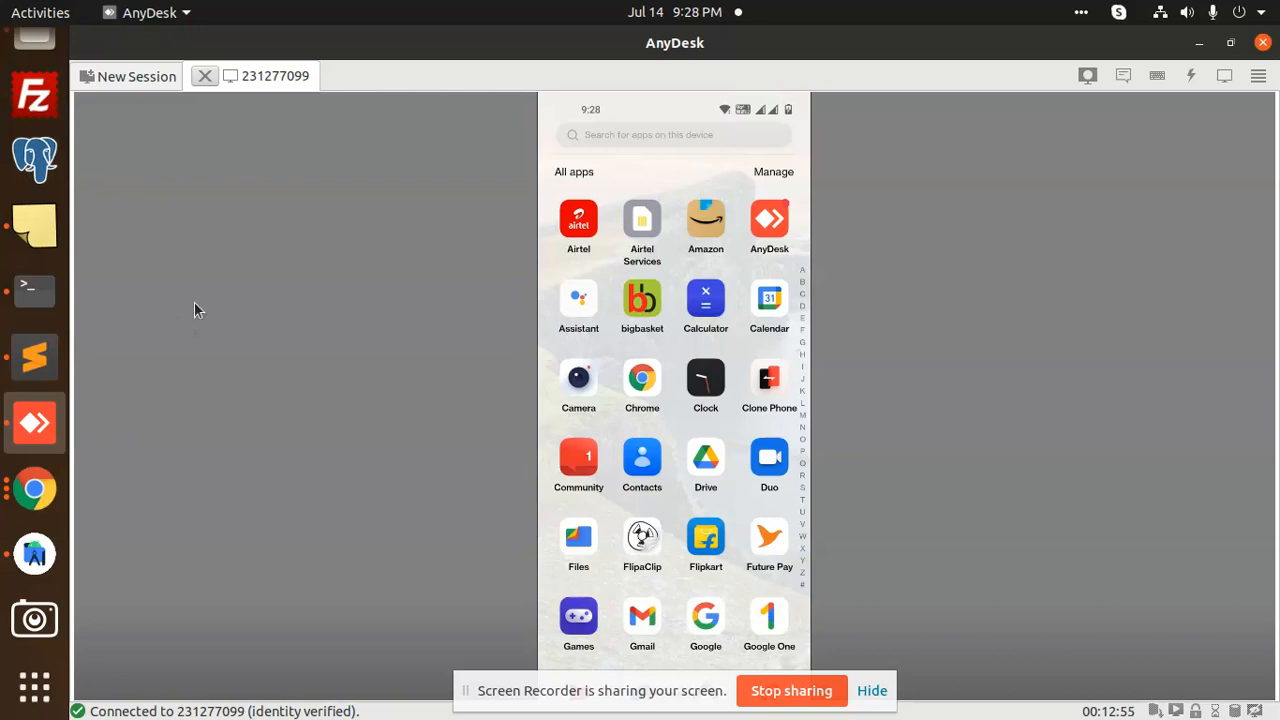
{"action": "mouse_move", "coordinate": [34, 553]}
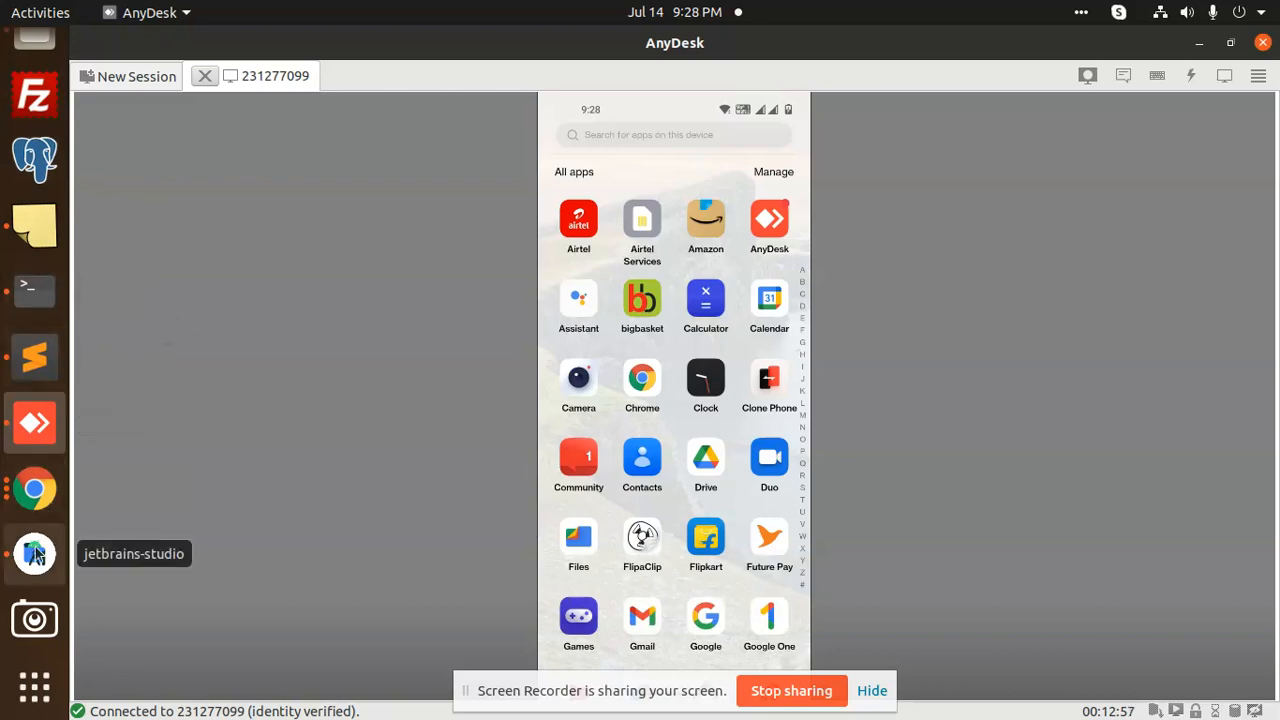
Build and launch the axios app on the OnePlus CPH2381 phone from Android Studio
{"action": "left_click", "coordinate": [34, 553]}
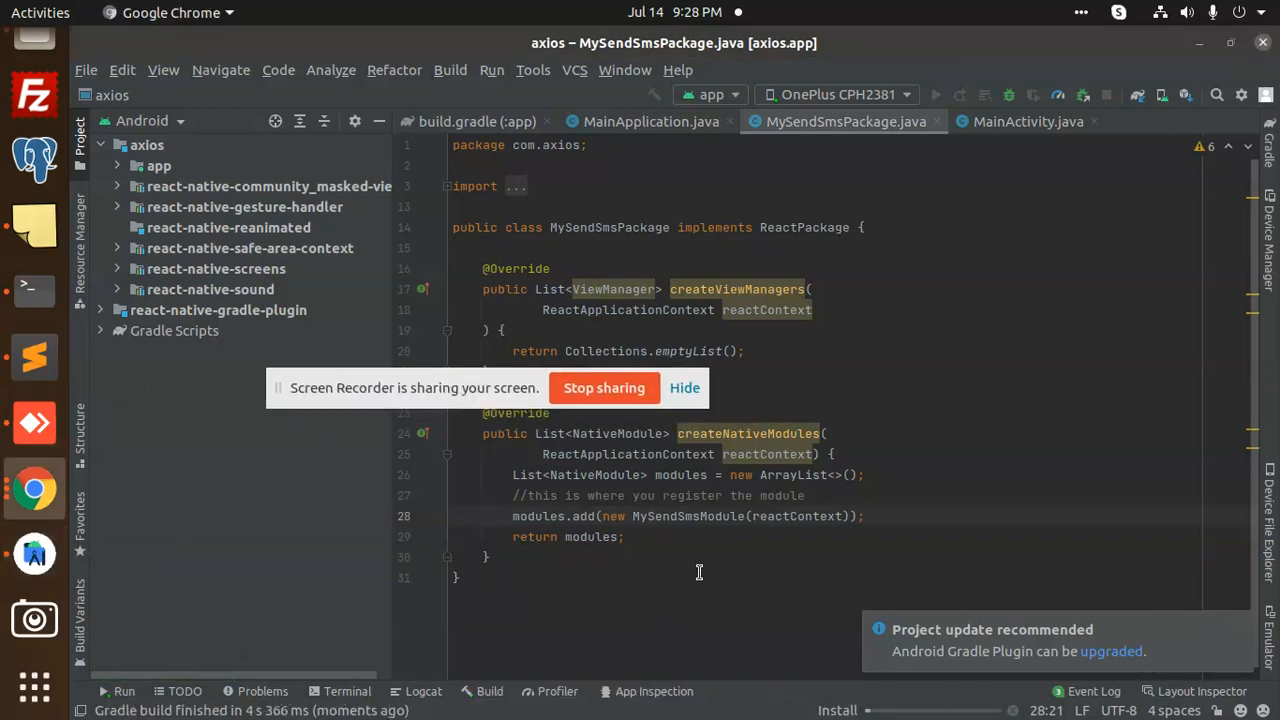
{"action": "left_click", "coordinate": [936, 94]}
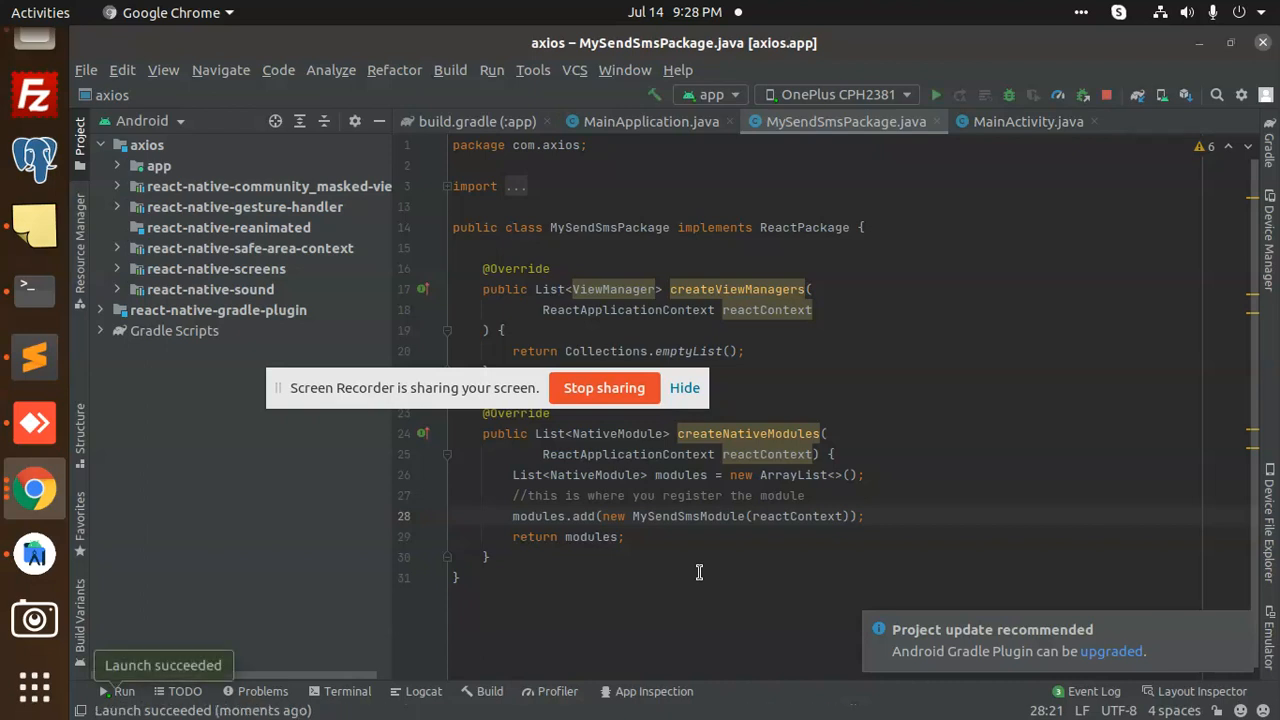
{"action": "mouse_move", "coordinate": [34, 422]}
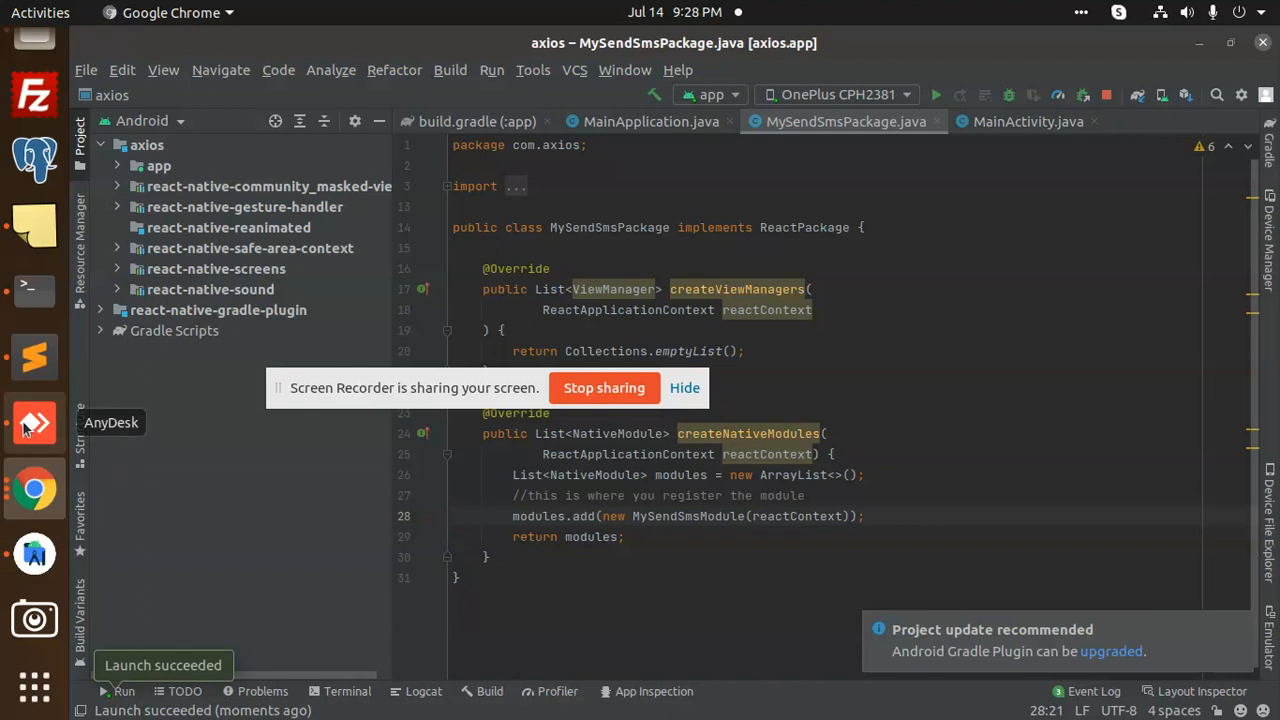
Reload the axios app from the developer menu on the mirrored phone's error screen
{"action": "left_click", "coordinate": [34, 422]}
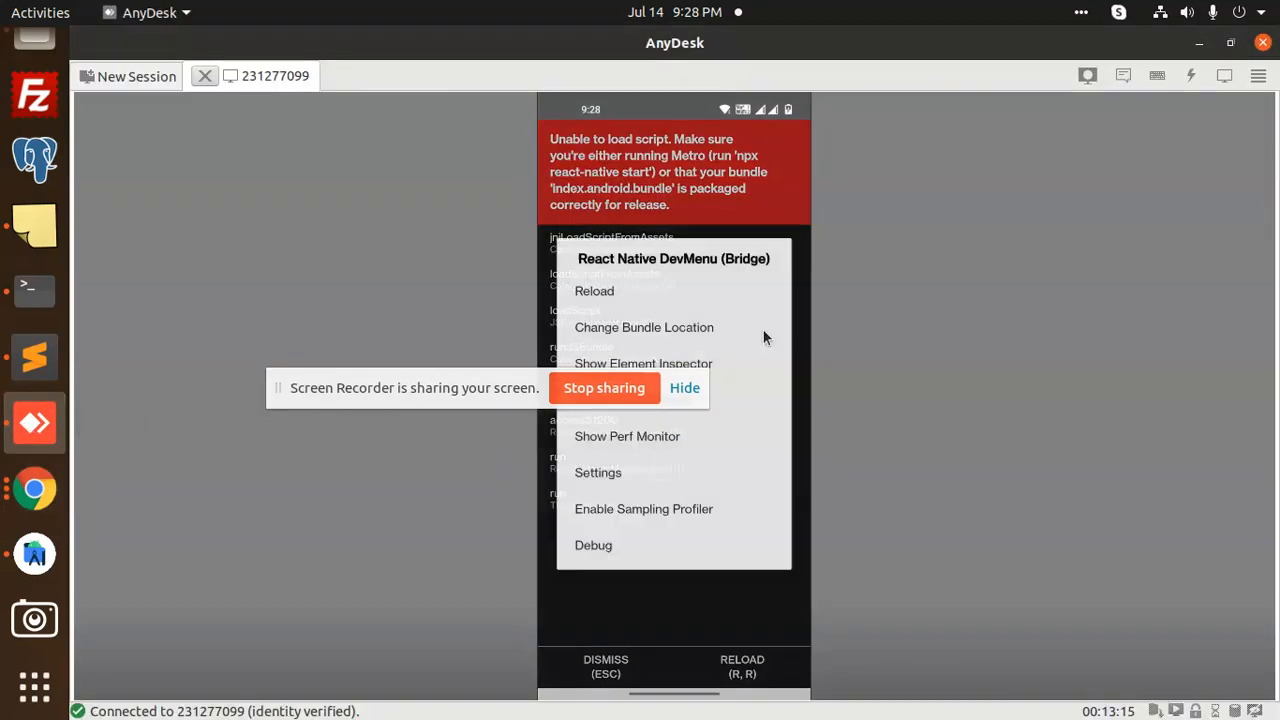
{"action": "left_click", "coordinate": [598, 472]}
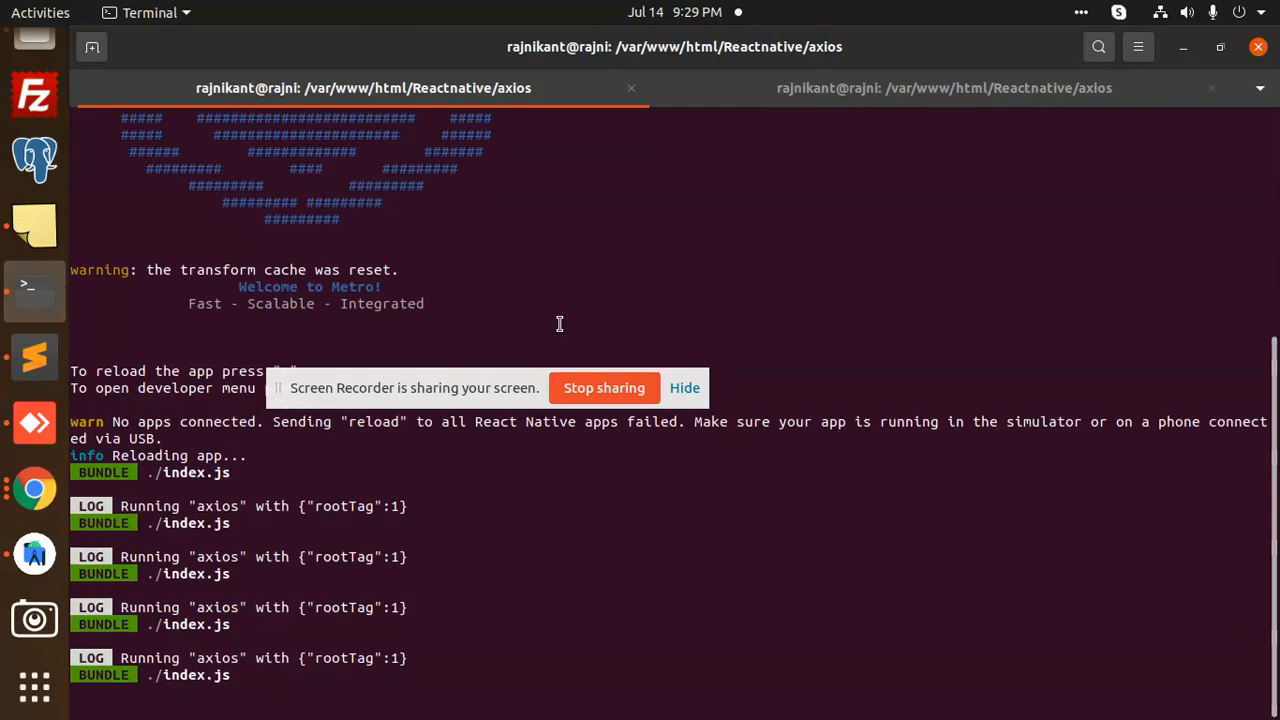
{"action": "scroll", "scroll_direction": "down", "scroll_amount": 3}
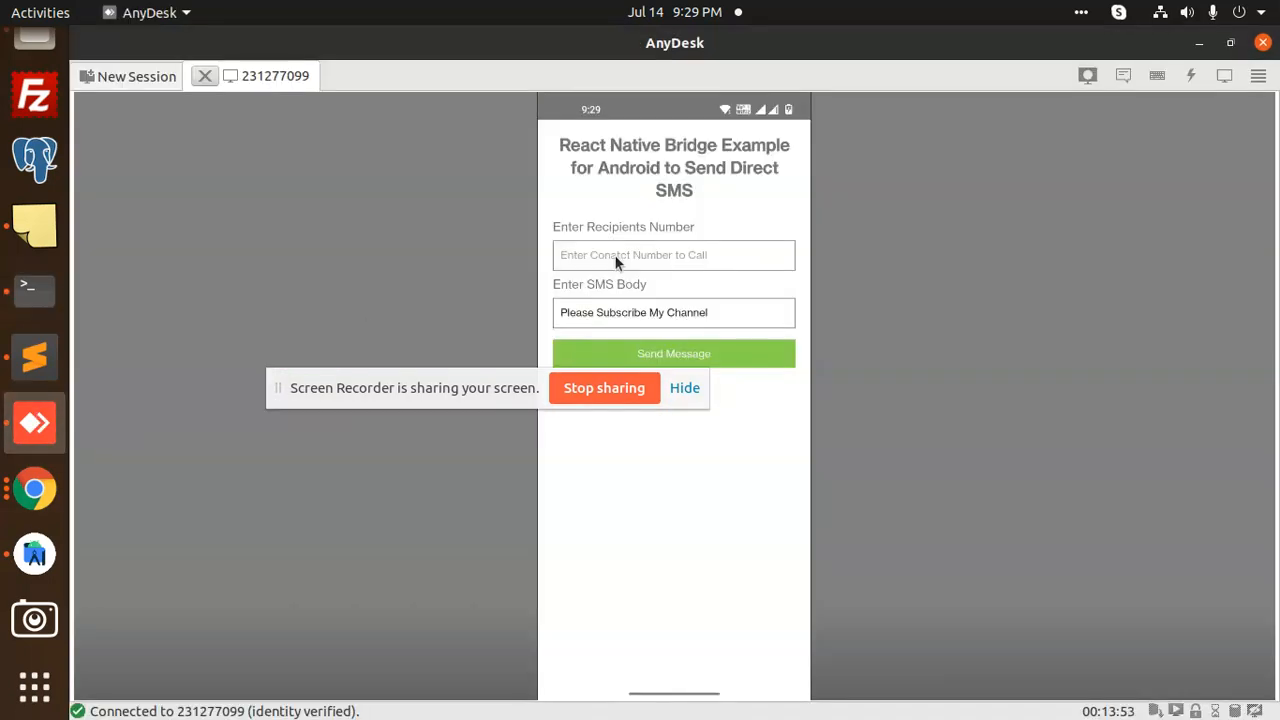
{"action": "left_click", "coordinate": [673, 254]}
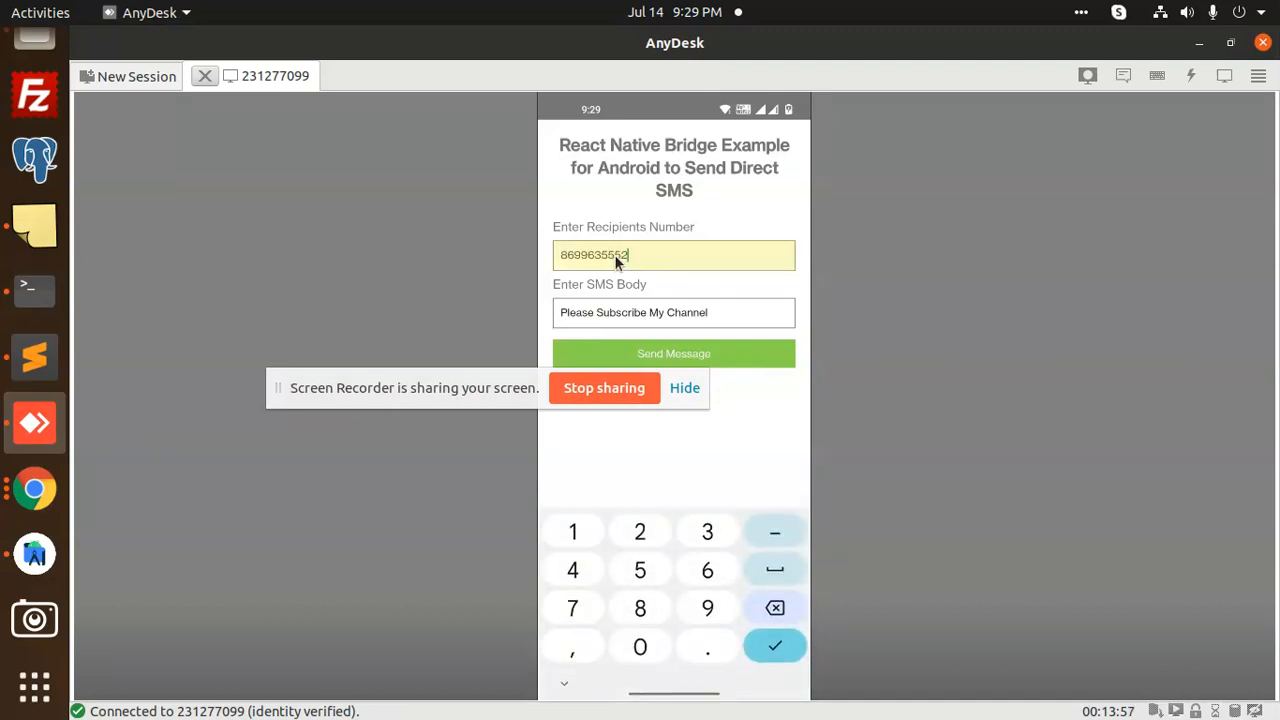
{"action": "left_click", "coordinate": [674, 353]}
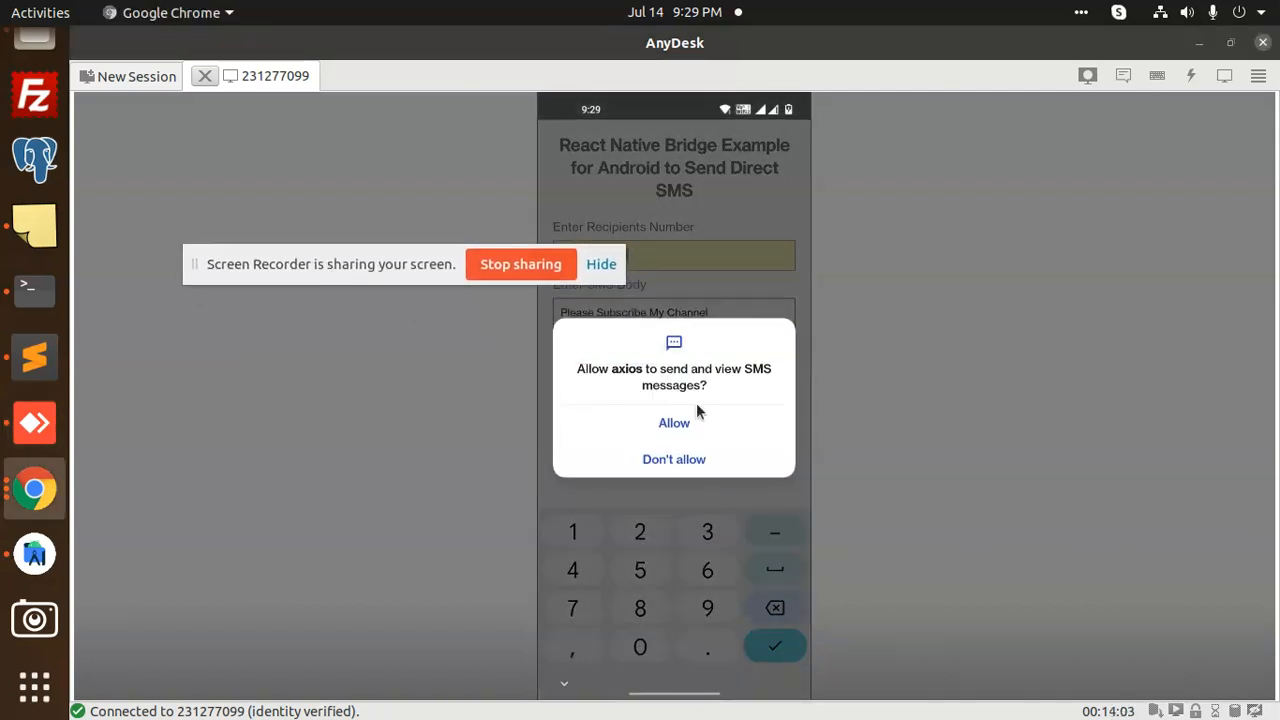
{"action": "left_click", "coordinate": [674, 422]}
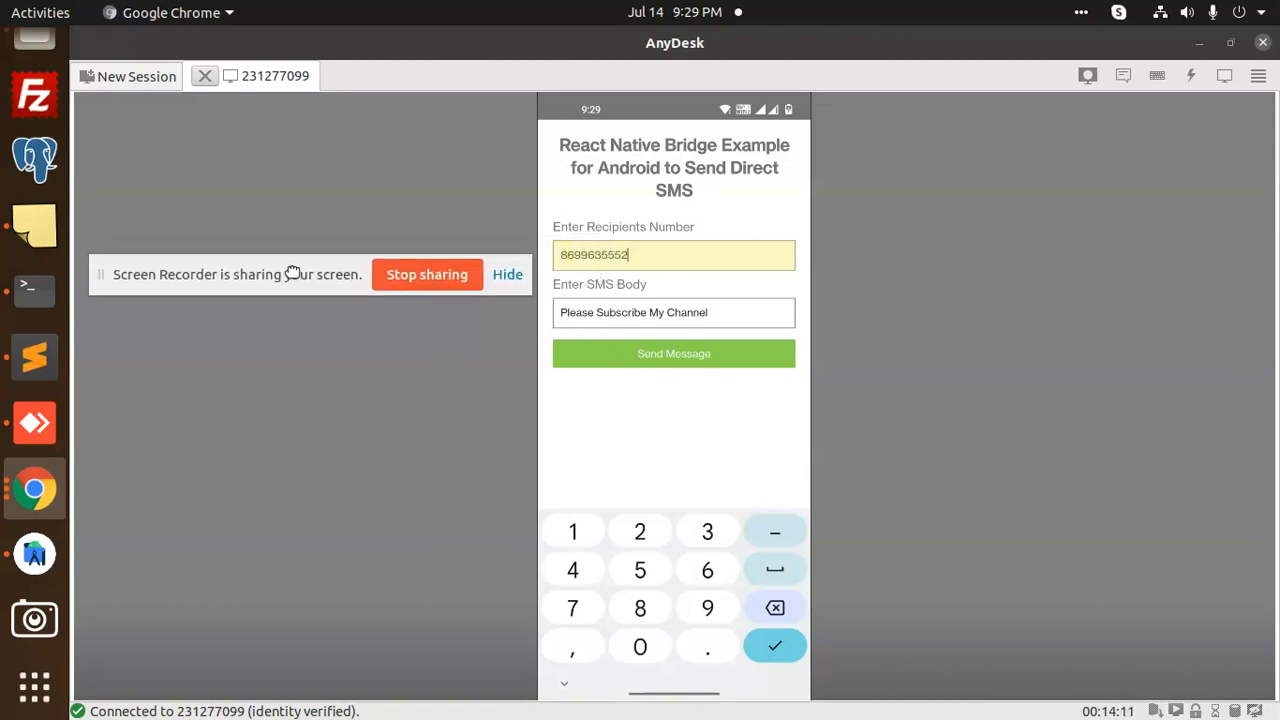
{"action": "left_click", "coordinate": [673, 353]}
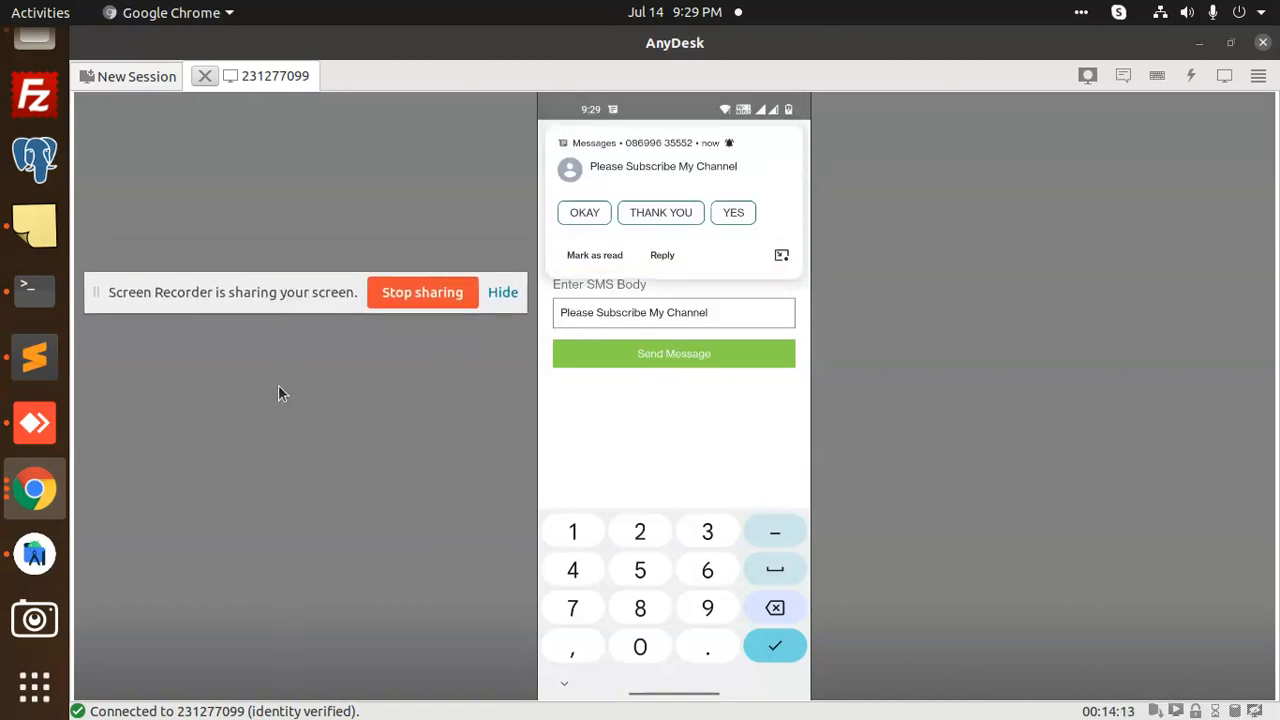
{"action": "mouse_move", "coordinate": [668, 185]}
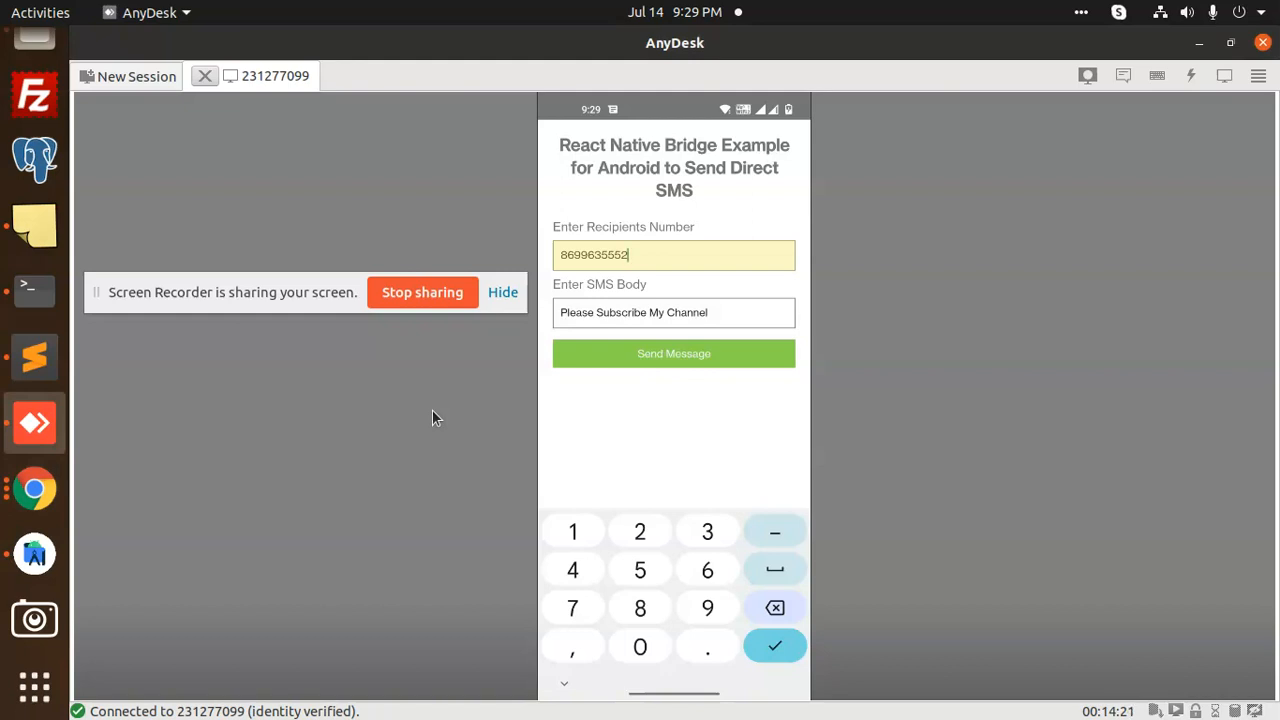
{"action": "mouse_move", "coordinate": [115, 494]}
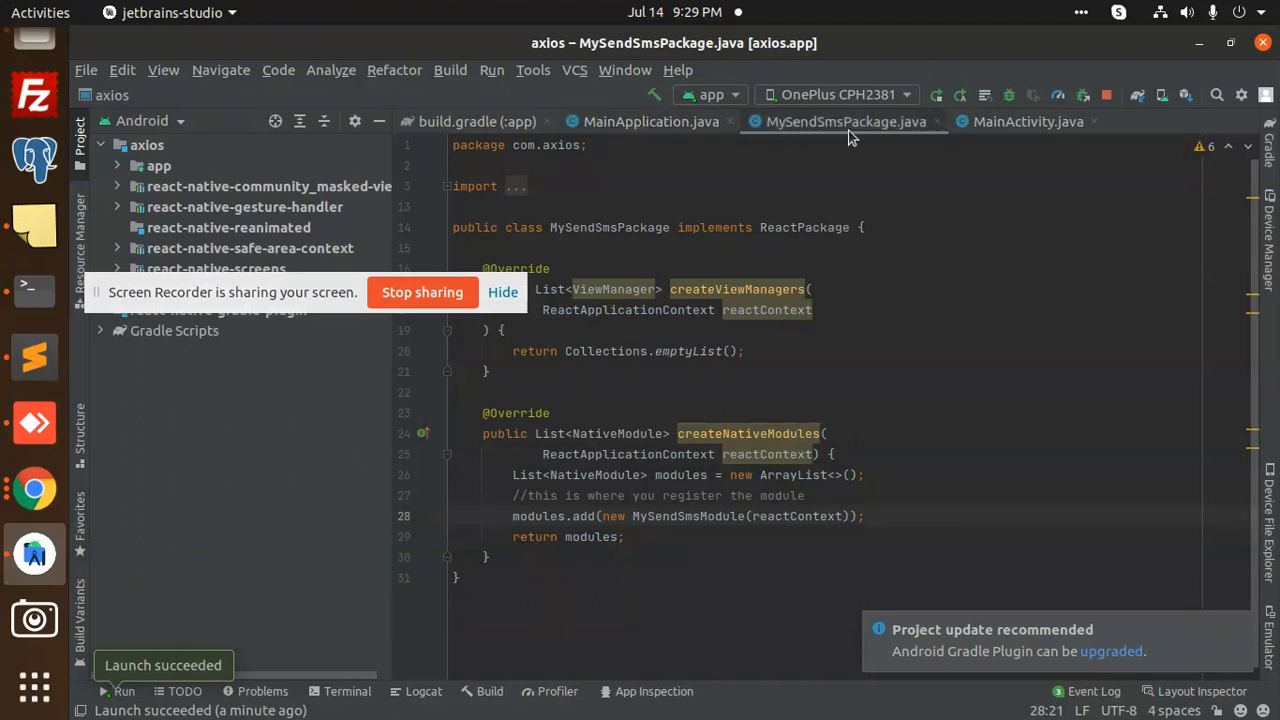
{"action": "mouse_move", "coordinate": [1025, 137]}
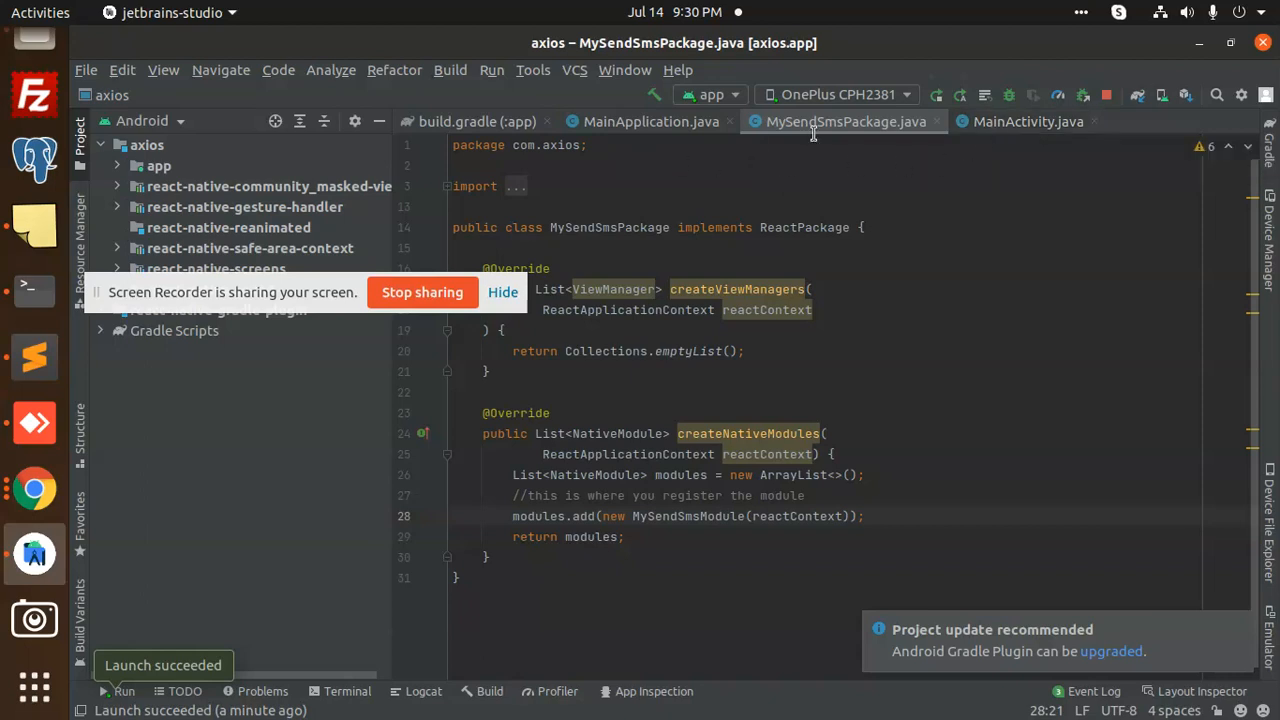
{"action": "mouse_move", "coordinate": [860, 135]}
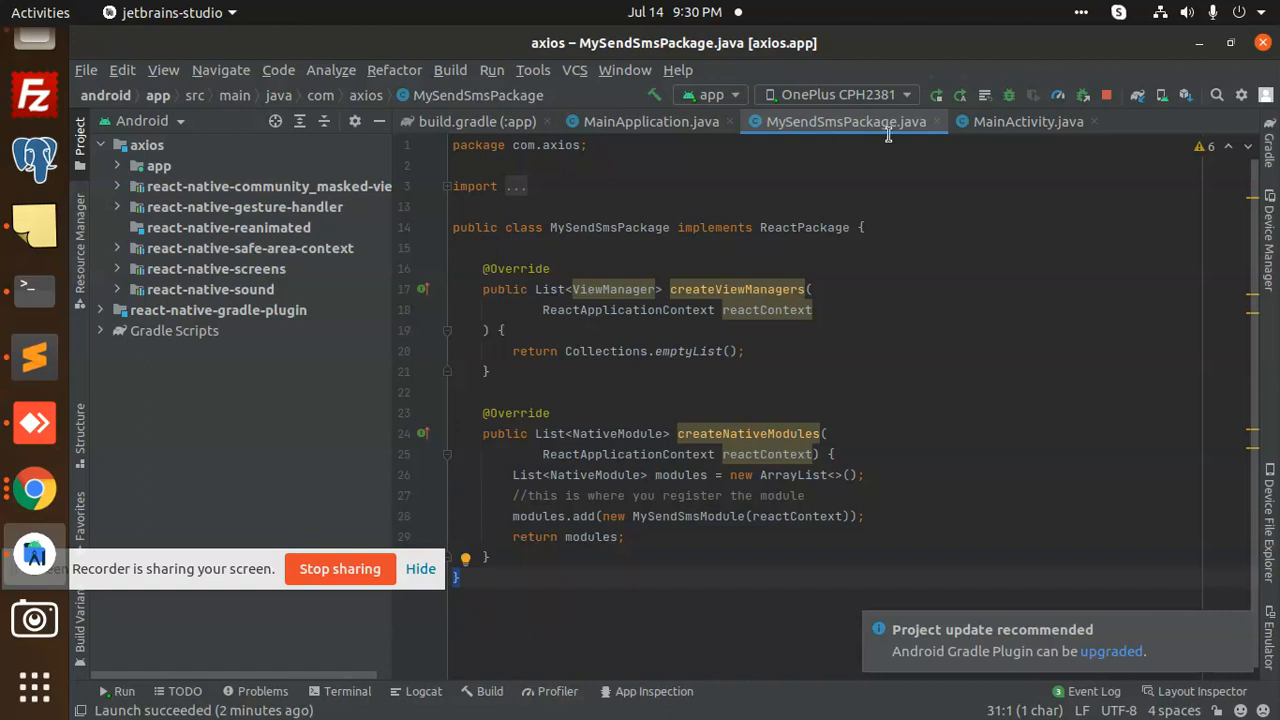
{"action": "mouse_move", "coordinate": [570, 202]}
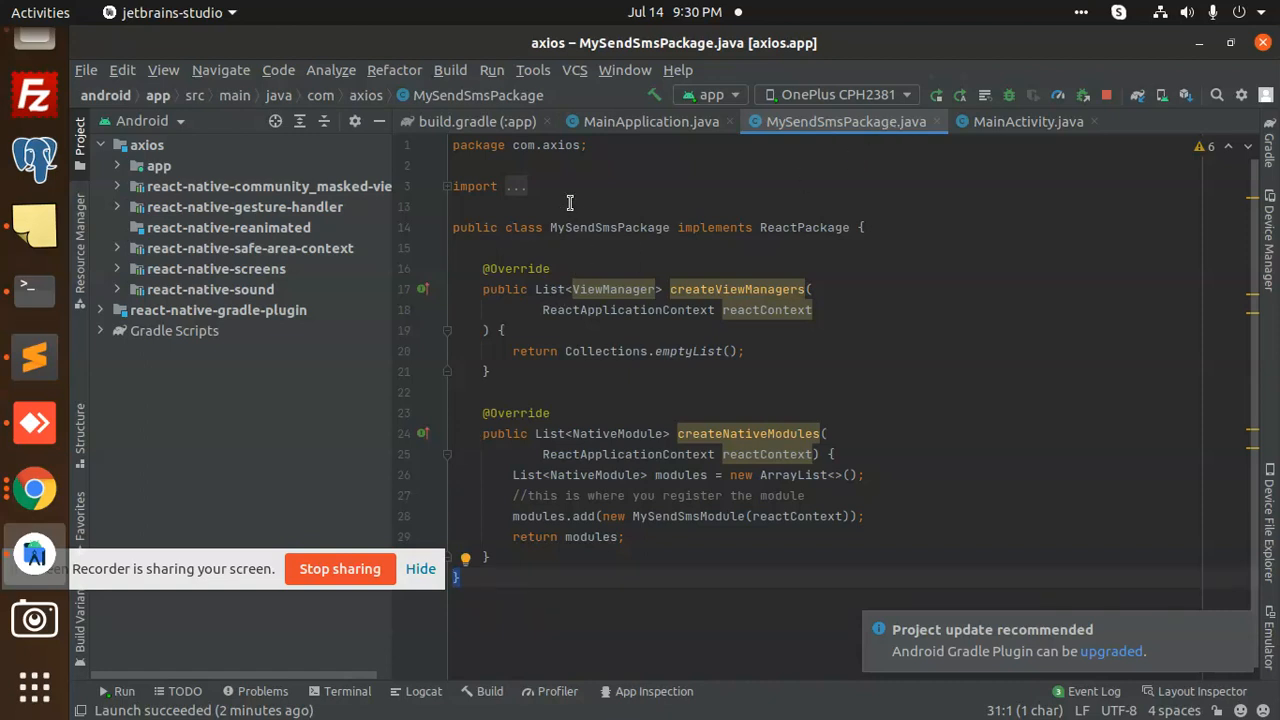
Highlight MySendSmsModule registered in createNativeModules of MySendSmsPackage.java
{"action": "double_click", "coordinate": [608, 227]}
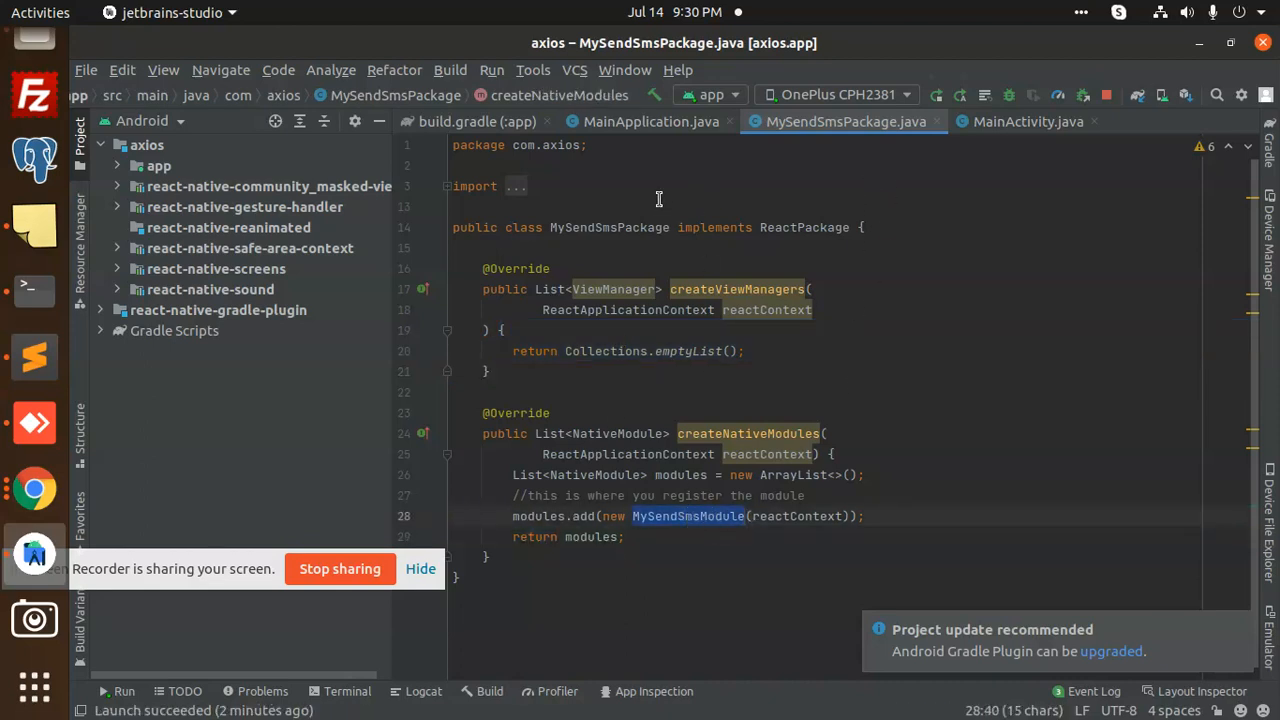
Scroll through the MainApplication.java source
{"action": "left_click", "coordinate": [651, 121]}
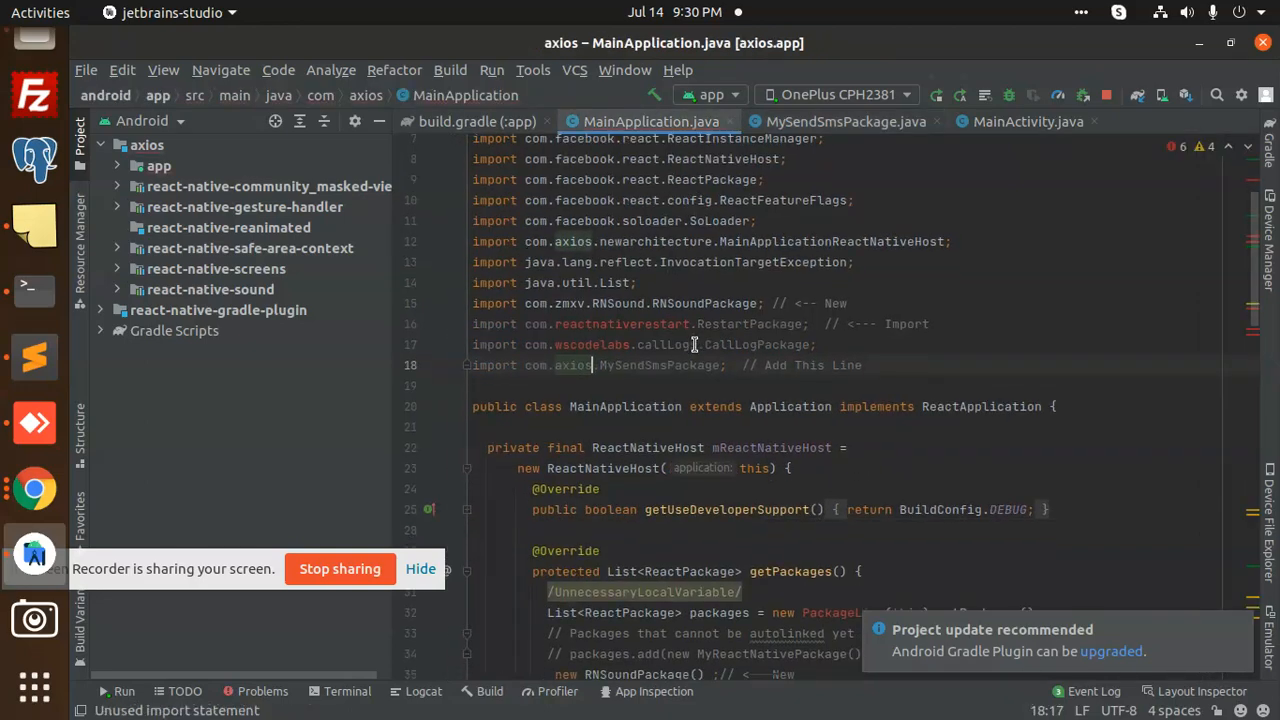
{"action": "scroll", "scroll_direction": "down", "scroll_amount": 3}
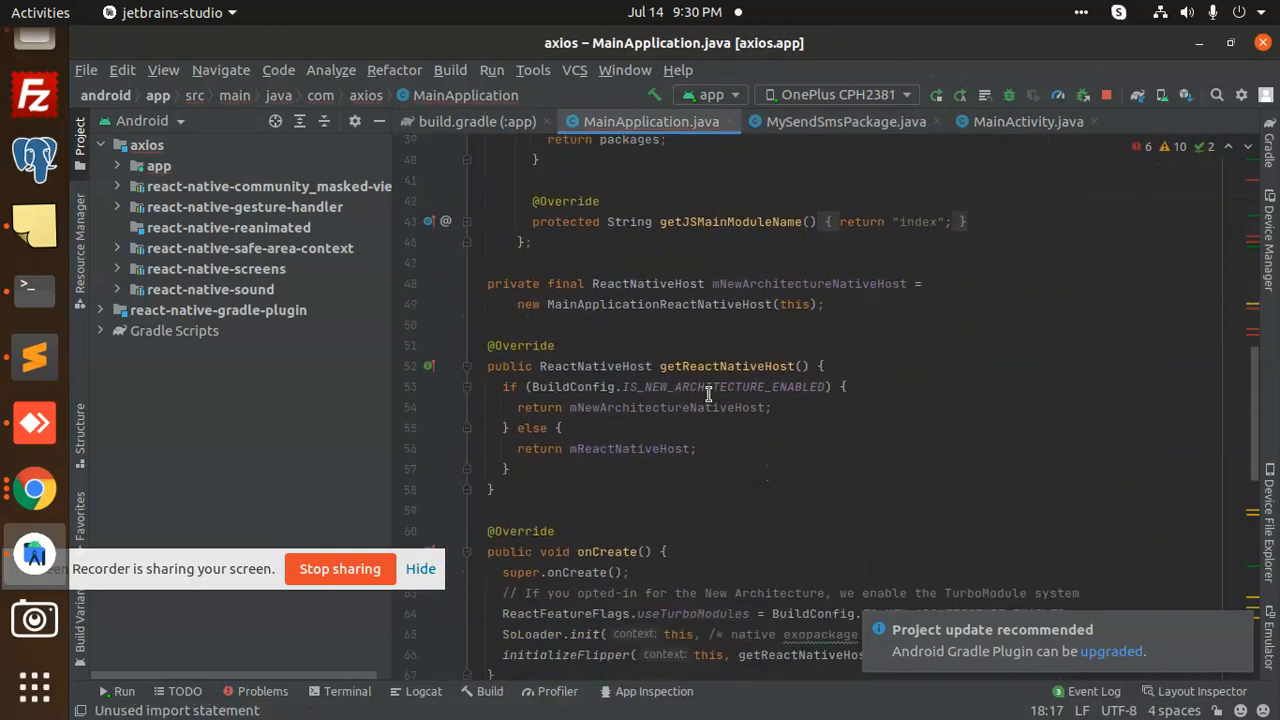
{"action": "scroll", "scroll_direction": "down", "scroll_amount": 3}
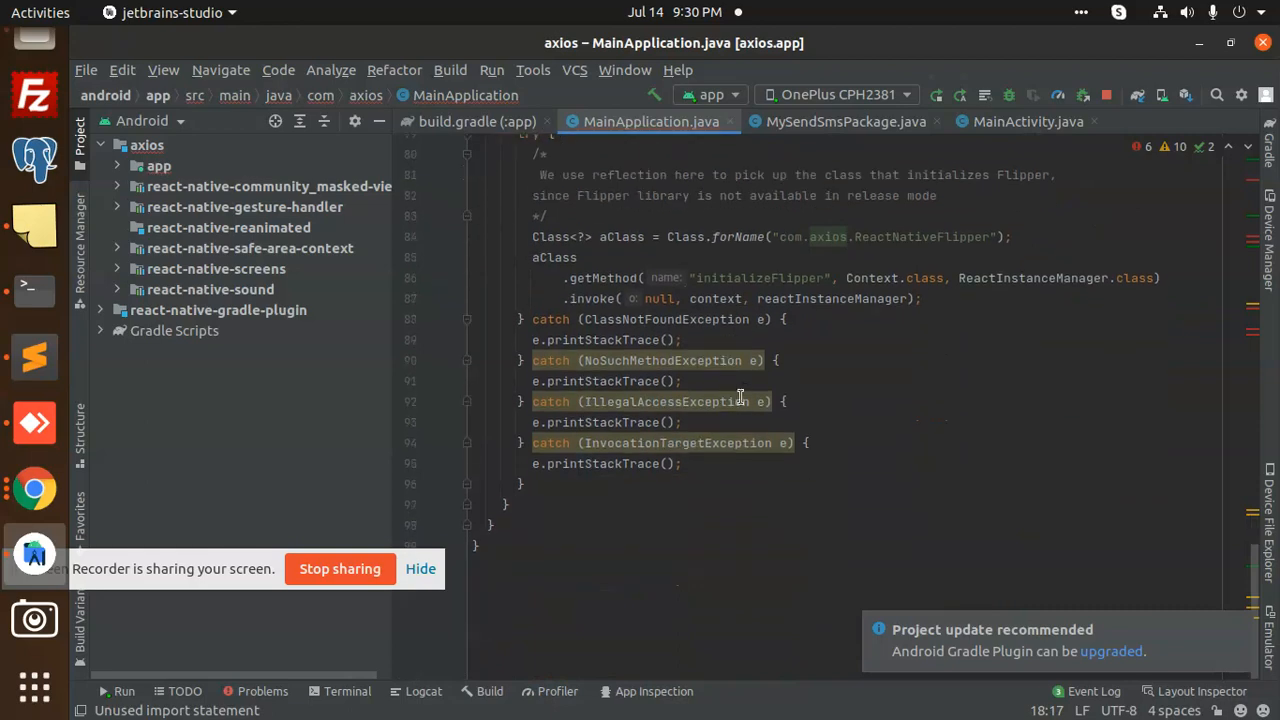
{"action": "scroll", "scroll_direction": "up", "scroll_amount": 3}
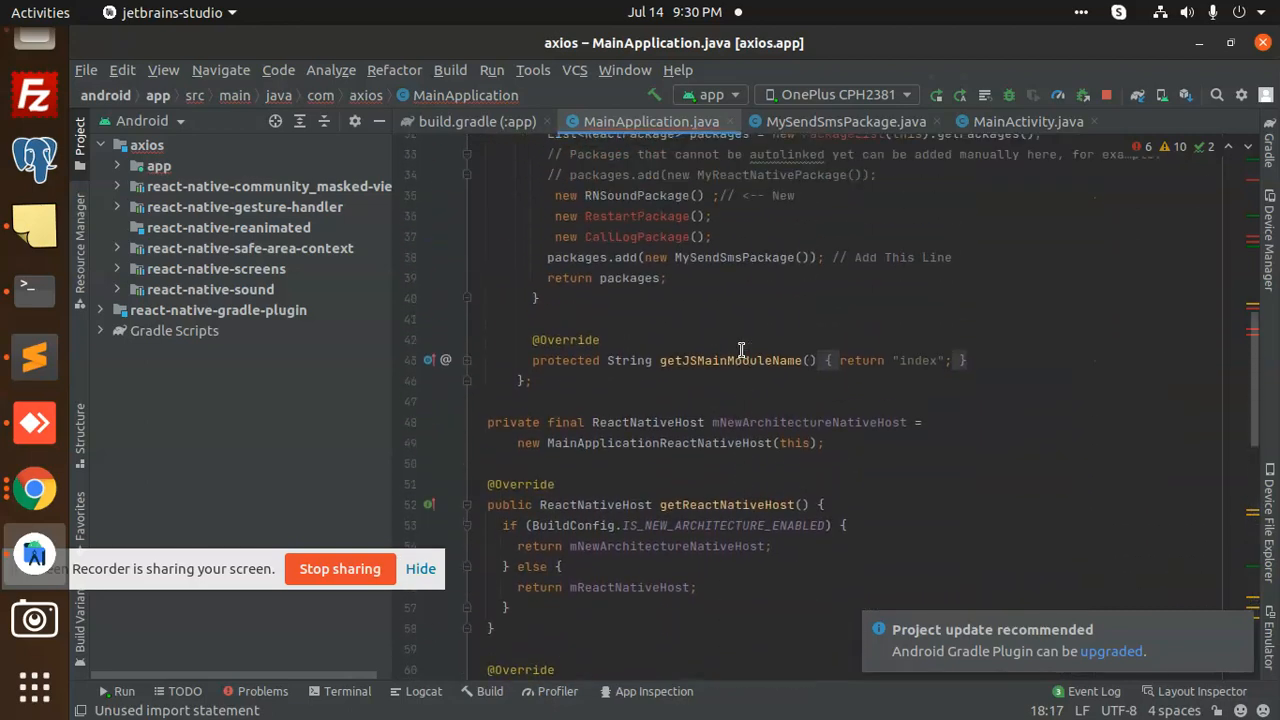
Review the sendDirectSms method and SmsManager import in MainActivity.java
{"action": "left_click", "coordinate": [1020, 121]}
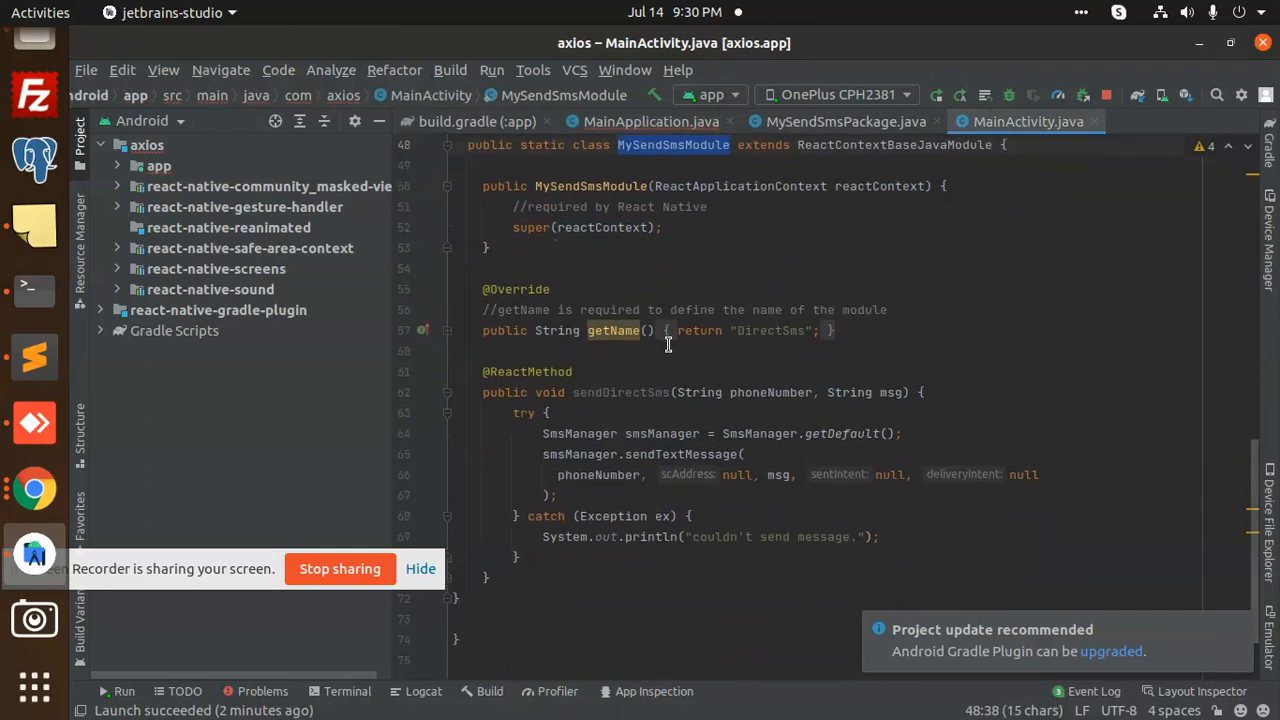
{"action": "scroll", "scroll_direction": "down", "scroll_amount": 3}
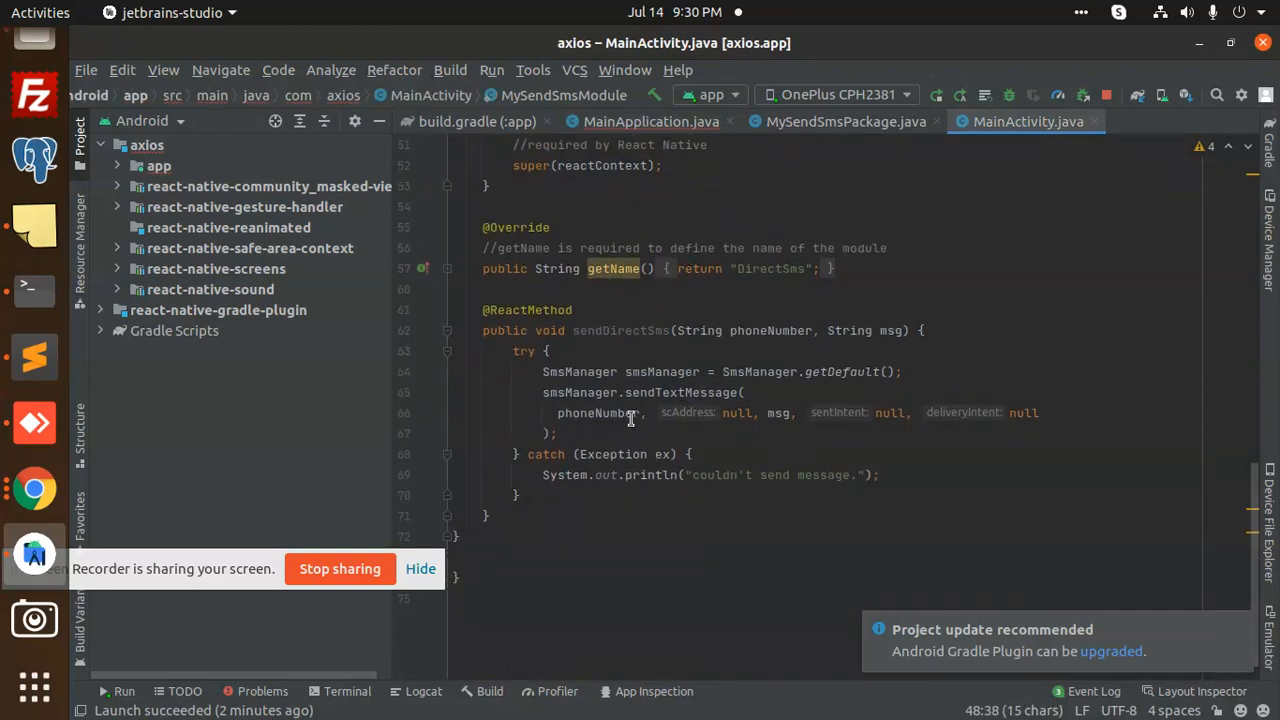
{"action": "left_click", "coordinate": [608, 391]}
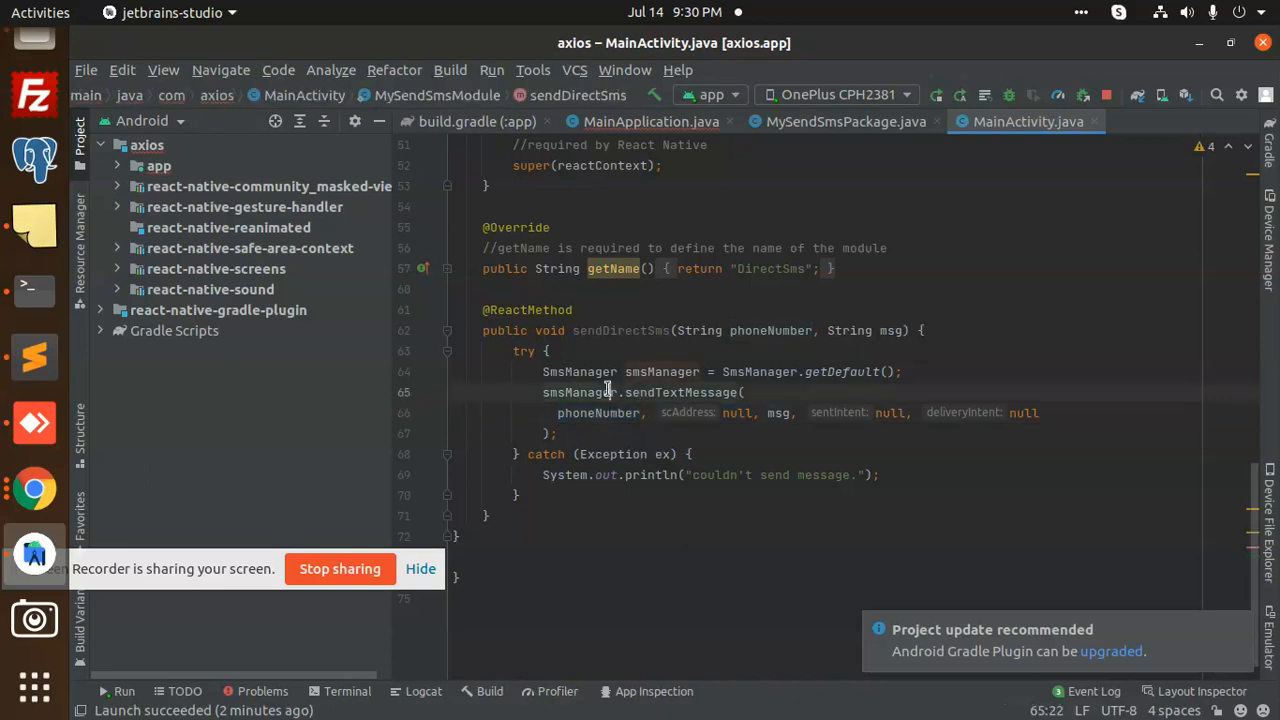
{"action": "scroll", "scroll_direction": "up", "scroll_amount": 3}
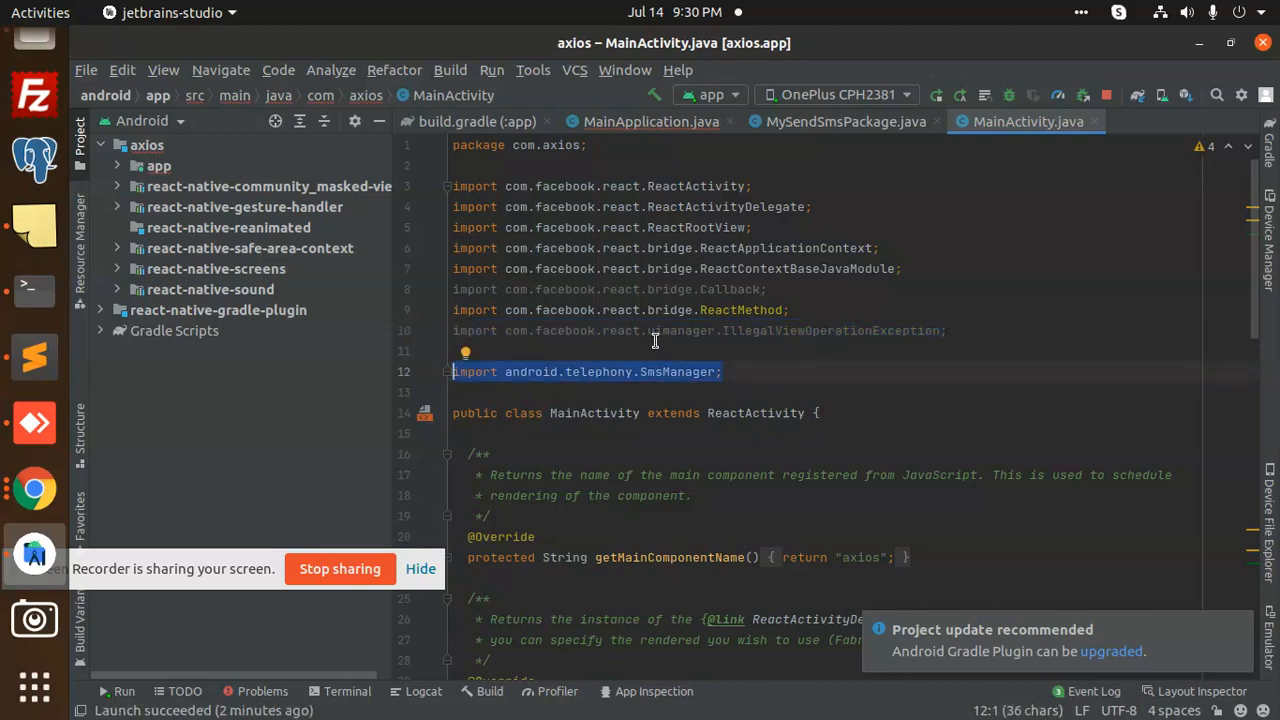
Check packages.add(new MySendSmsPackage()) in MainApplication.java
{"action": "left_click", "coordinate": [651, 121]}
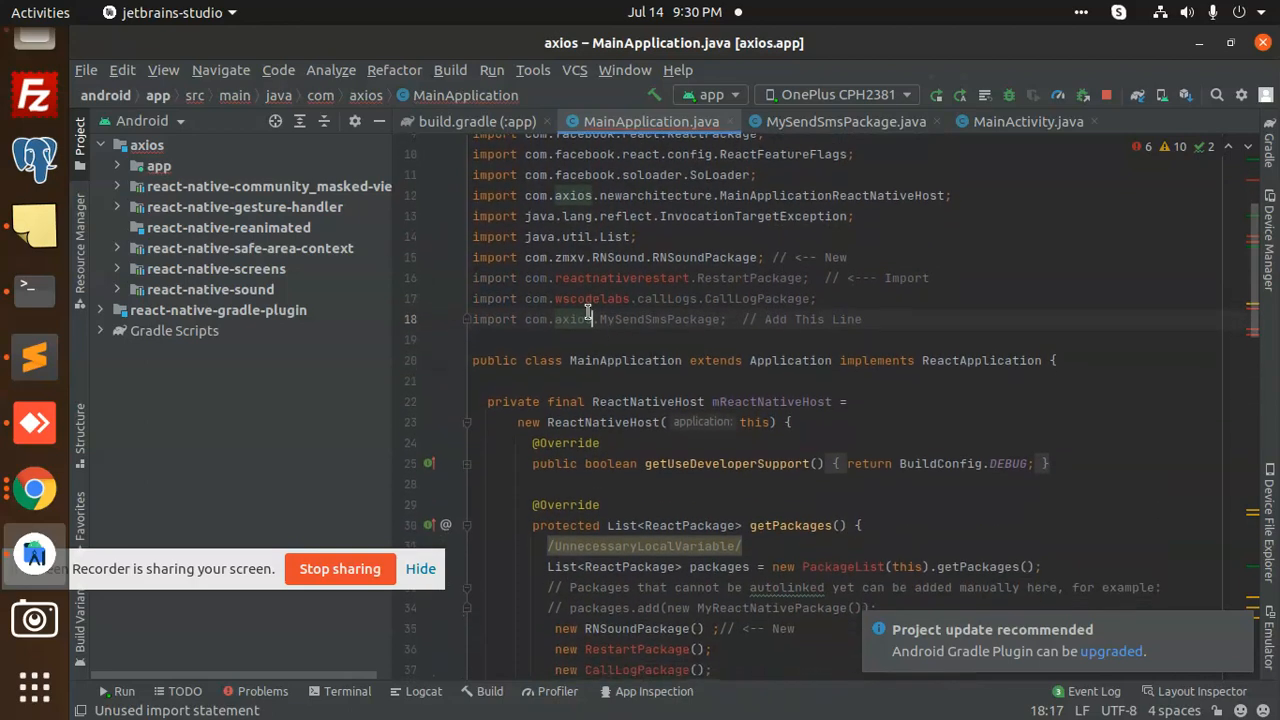
{"action": "scroll", "scroll_direction": "down", "scroll_amount": 3}
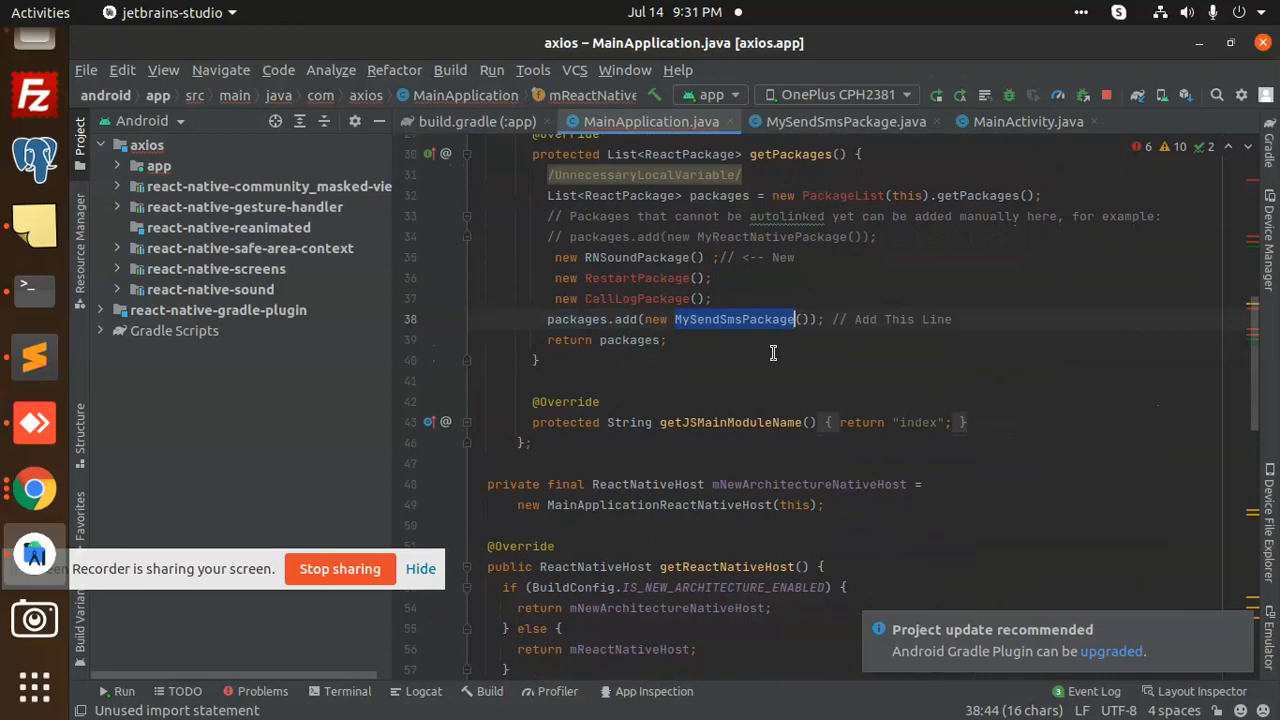
{"action": "scroll", "scroll_direction": "down", "scroll_amount": 3}
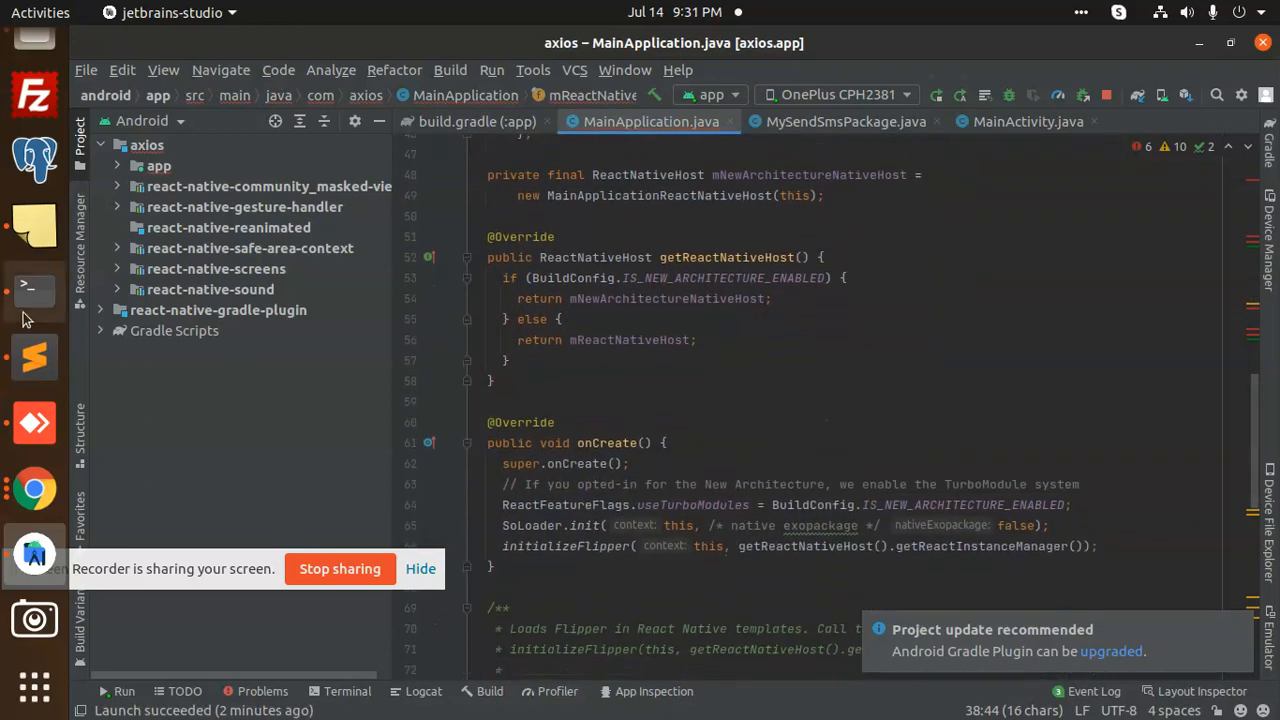
{"action": "mouse_move", "coordinate": [33, 93]}
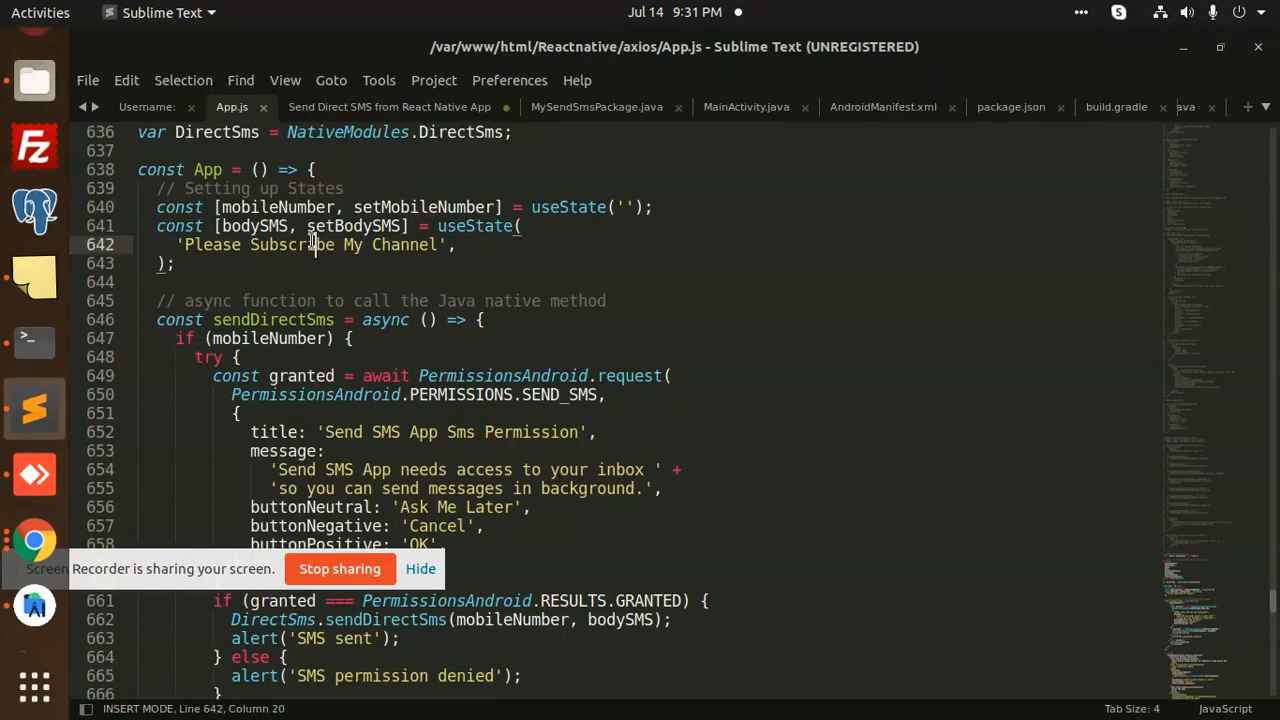
Review App.js imports and check the SEND_SMS permission in AndroidManifest.xml
{"action": "scroll", "scroll_direction": "up", "scroll_amount": 3}
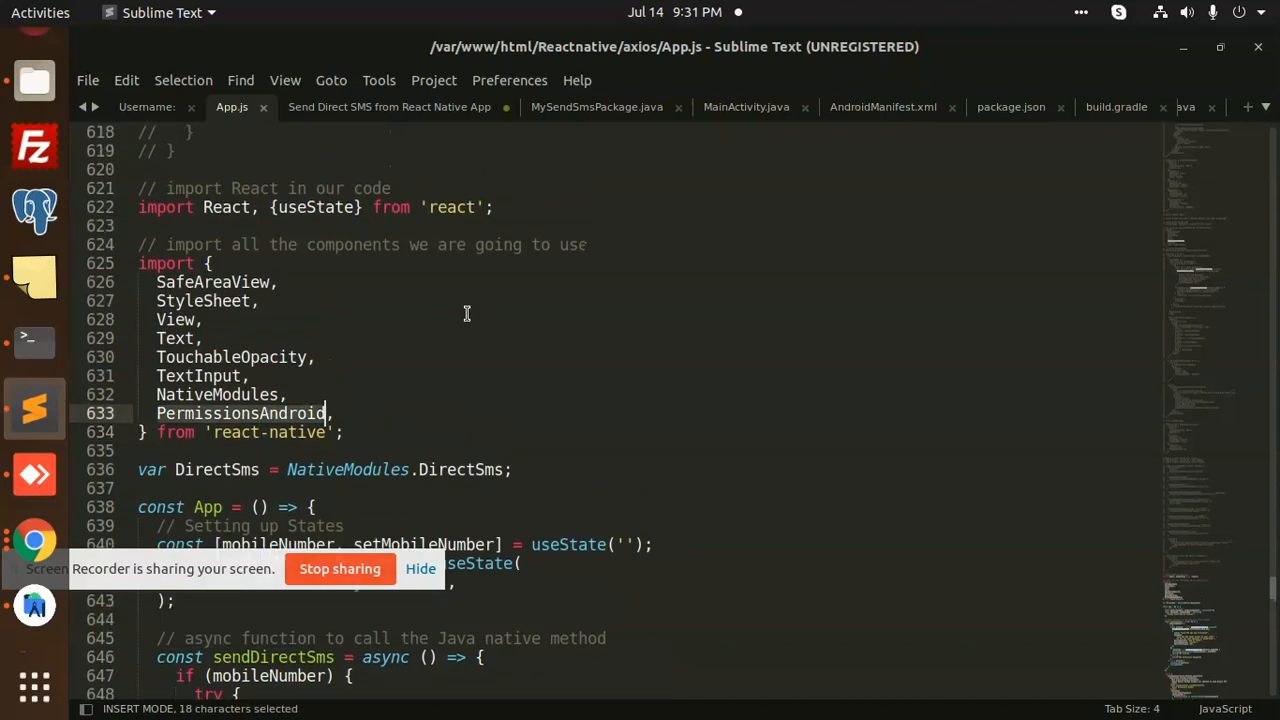
{"action": "mouse_move", "coordinate": [685, 157]}
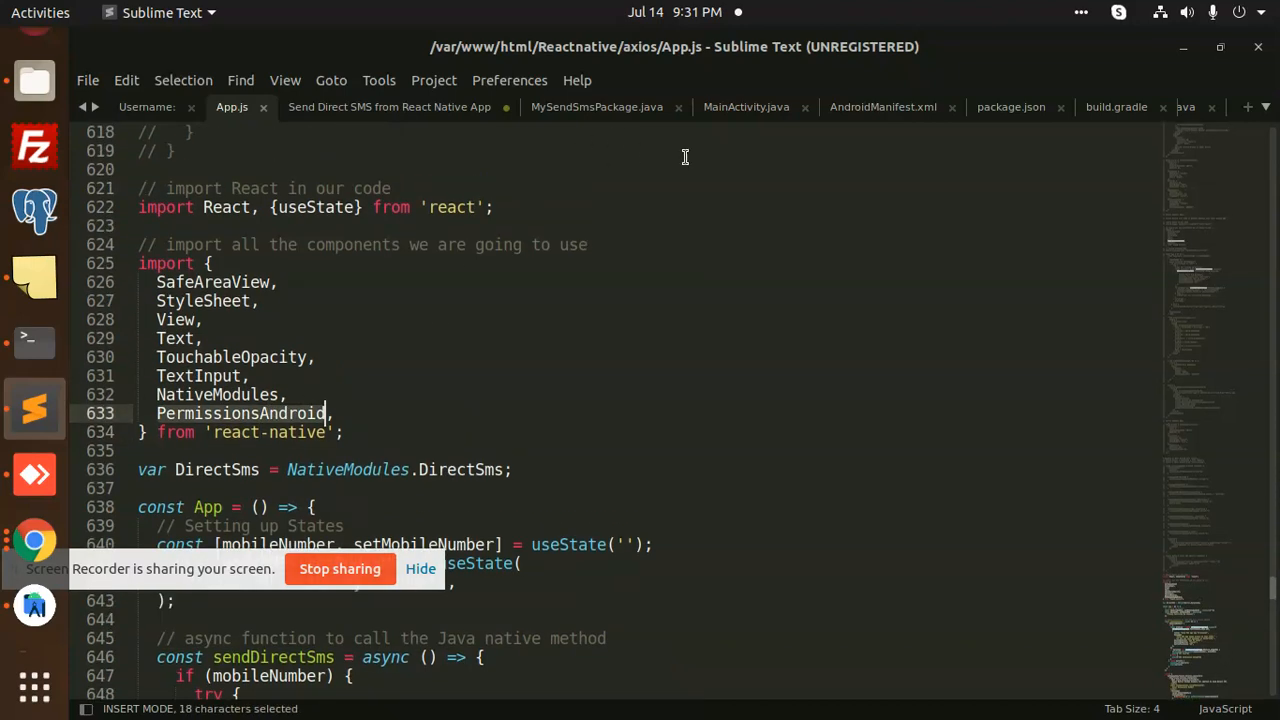
{"action": "left_click", "coordinate": [882, 107]}
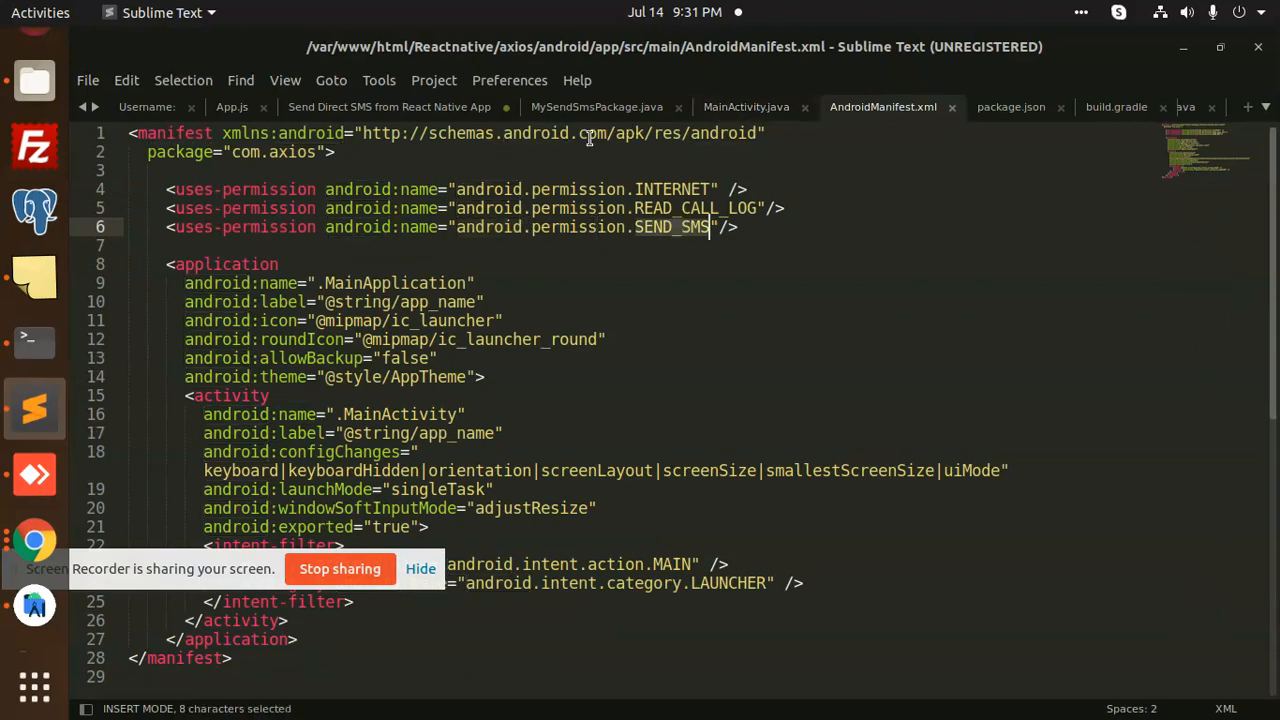
Read App.js's permission-requesting sendDirectSms function, inputs and styles
{"action": "left_click", "coordinate": [232, 107]}
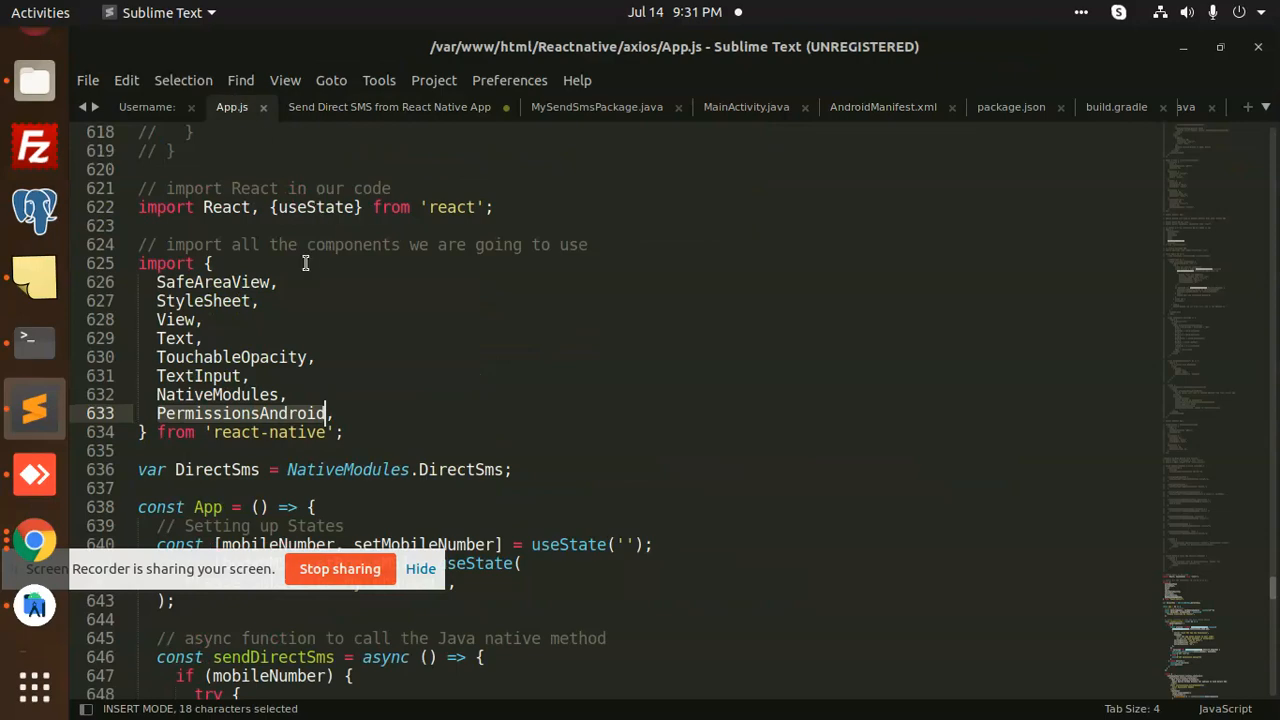
{"action": "scroll", "scroll_direction": "down", "scroll_amount": 3}
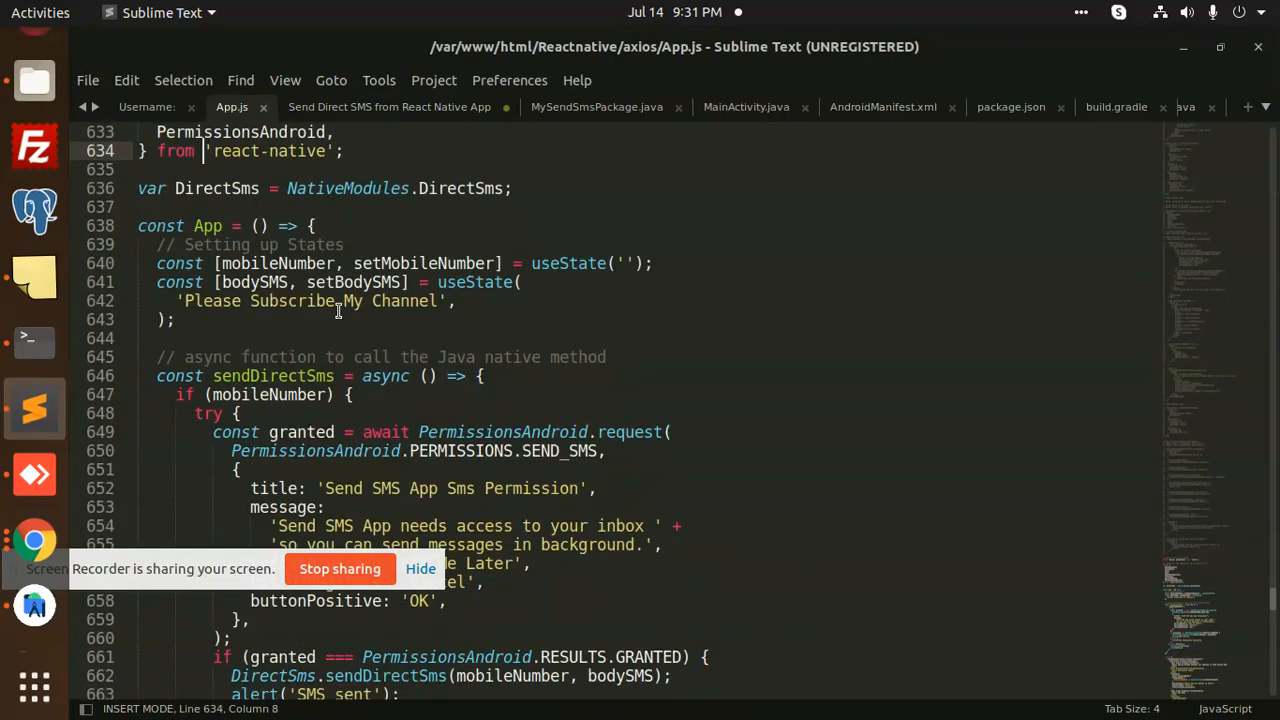
{"action": "scroll", "scroll_direction": "down", "scroll_amount": 3}
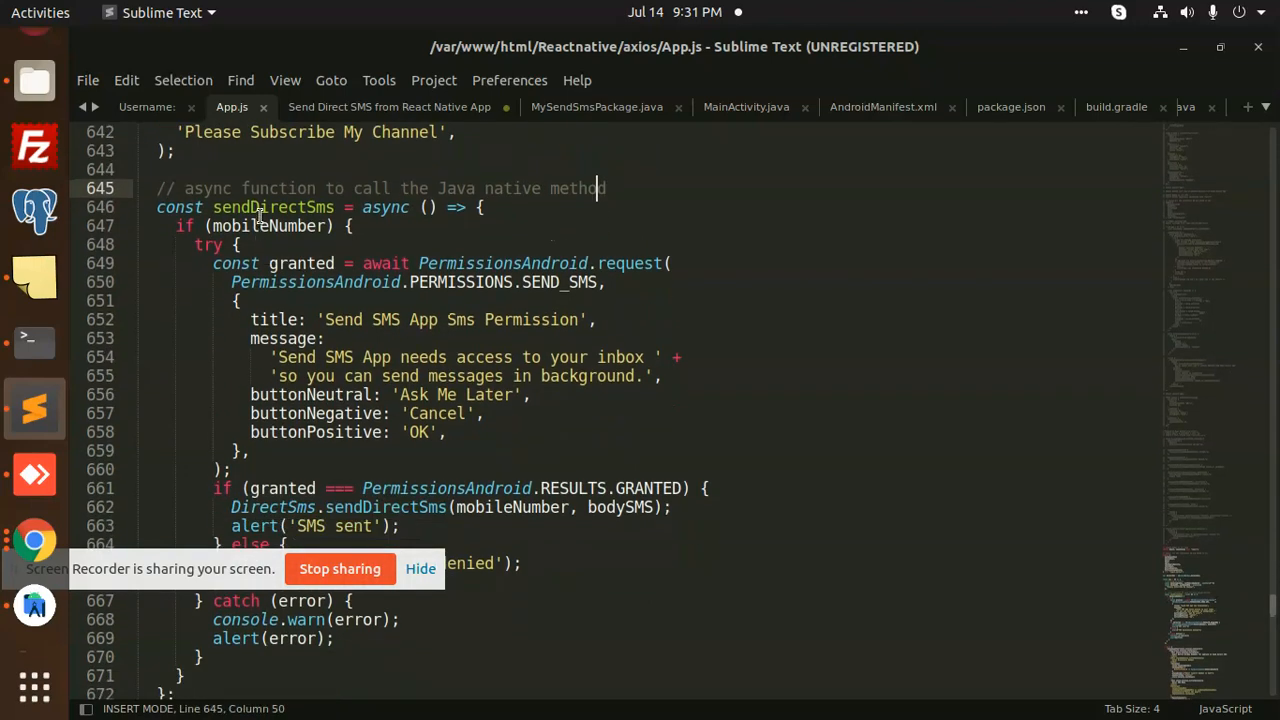
{"action": "scroll", "scroll_direction": "down", "scroll_amount": 3}
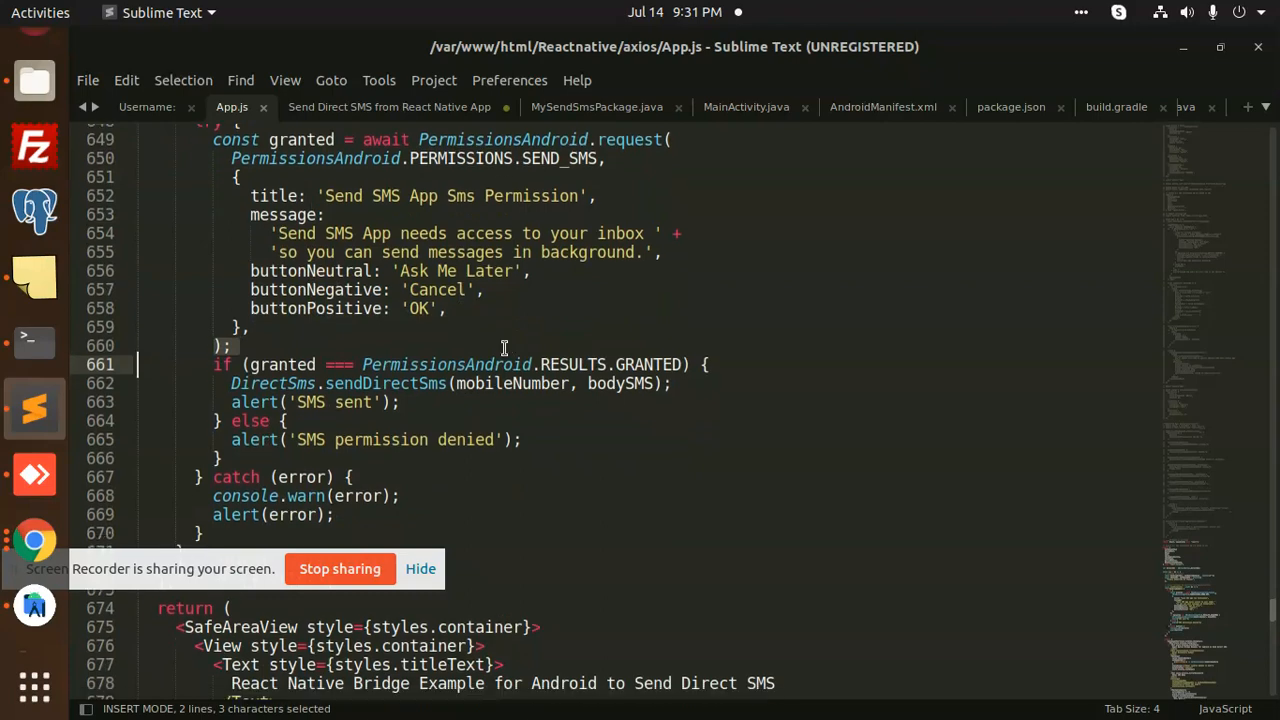
{"action": "scroll", "scroll_direction": "down", "scroll_amount": 3}
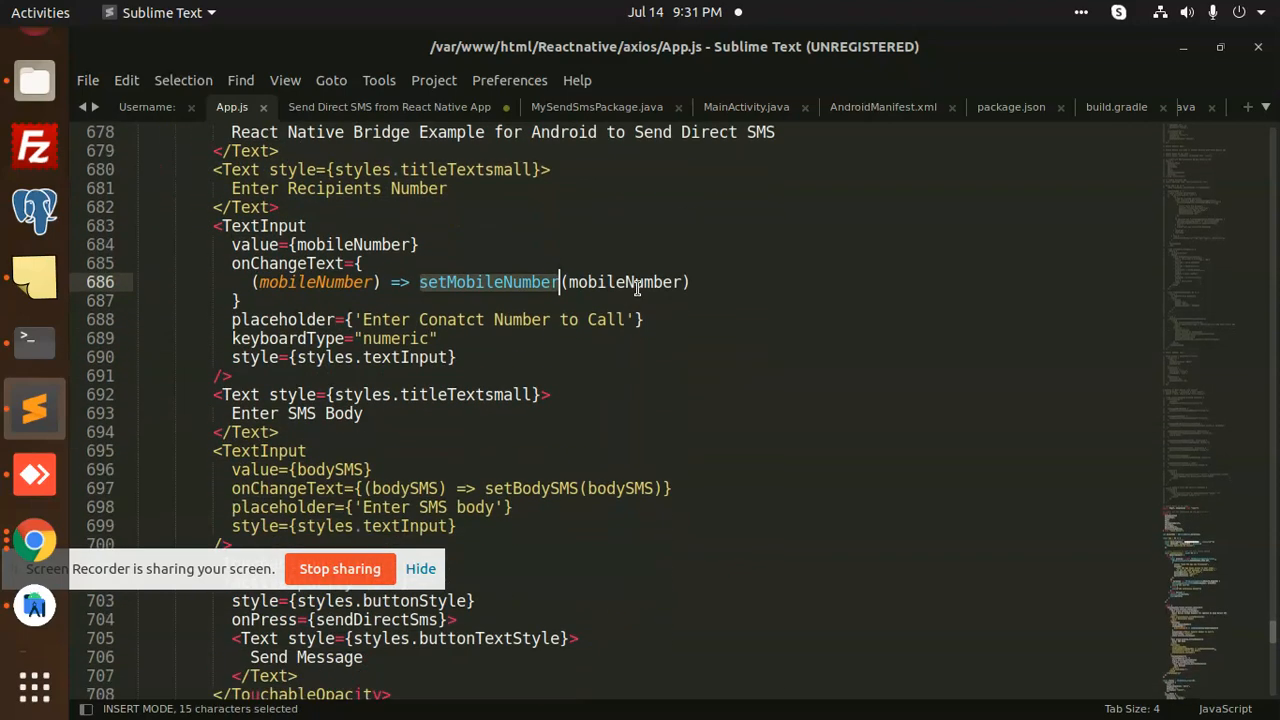
{"action": "scroll", "scroll_direction": "down", "scroll_amount": 3}
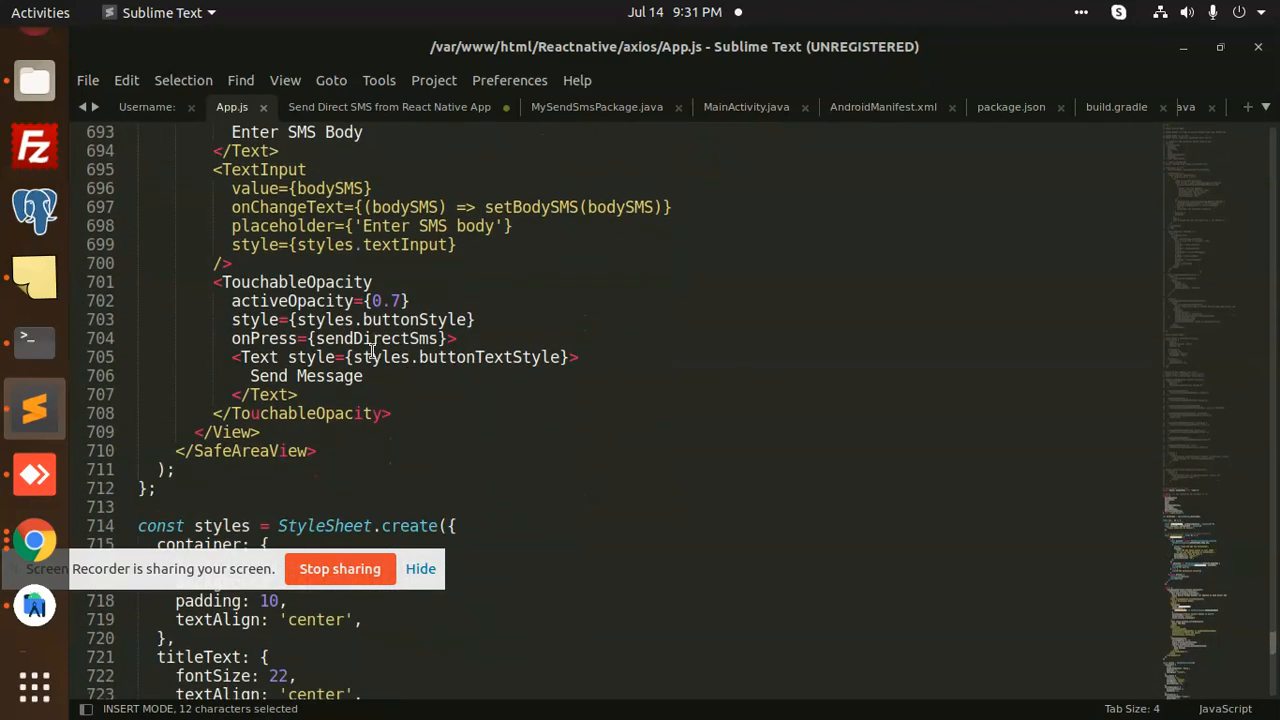
{"action": "scroll", "scroll_direction": "down", "scroll_amount": 3}
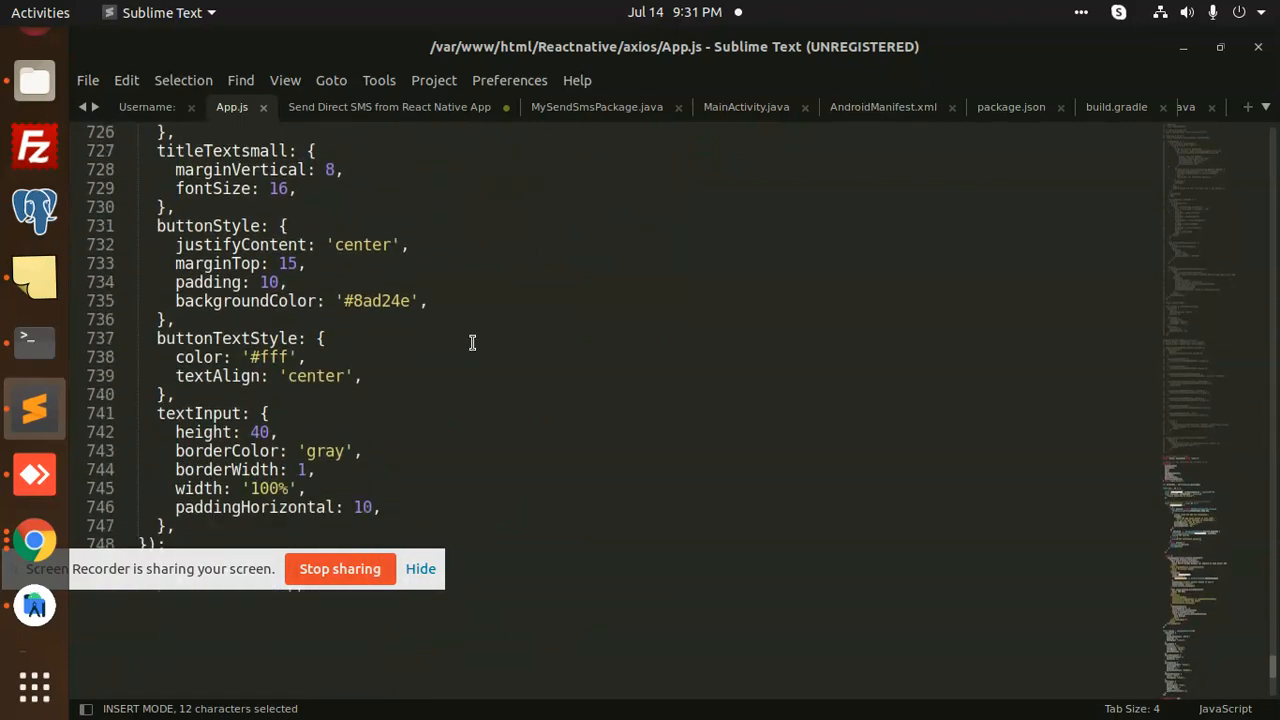
{"action": "mouse_move", "coordinate": [478, 343]}
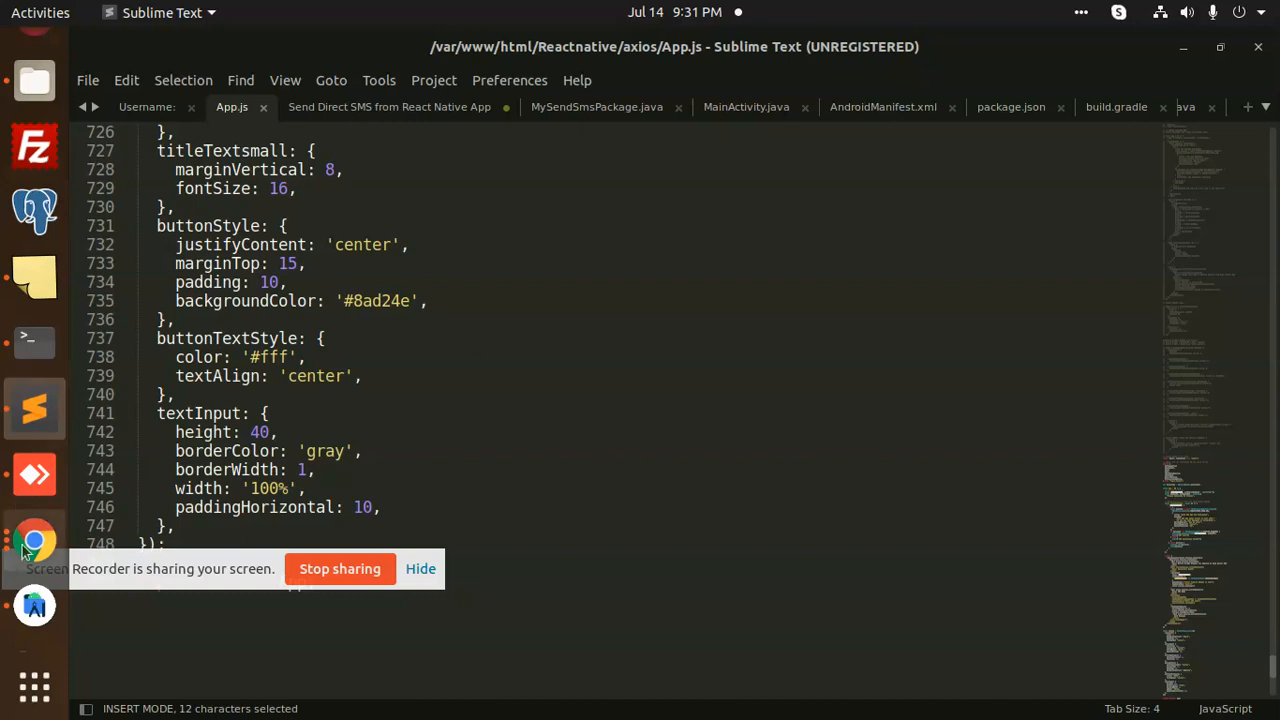
{"action": "mouse_move", "coordinate": [34, 465]}
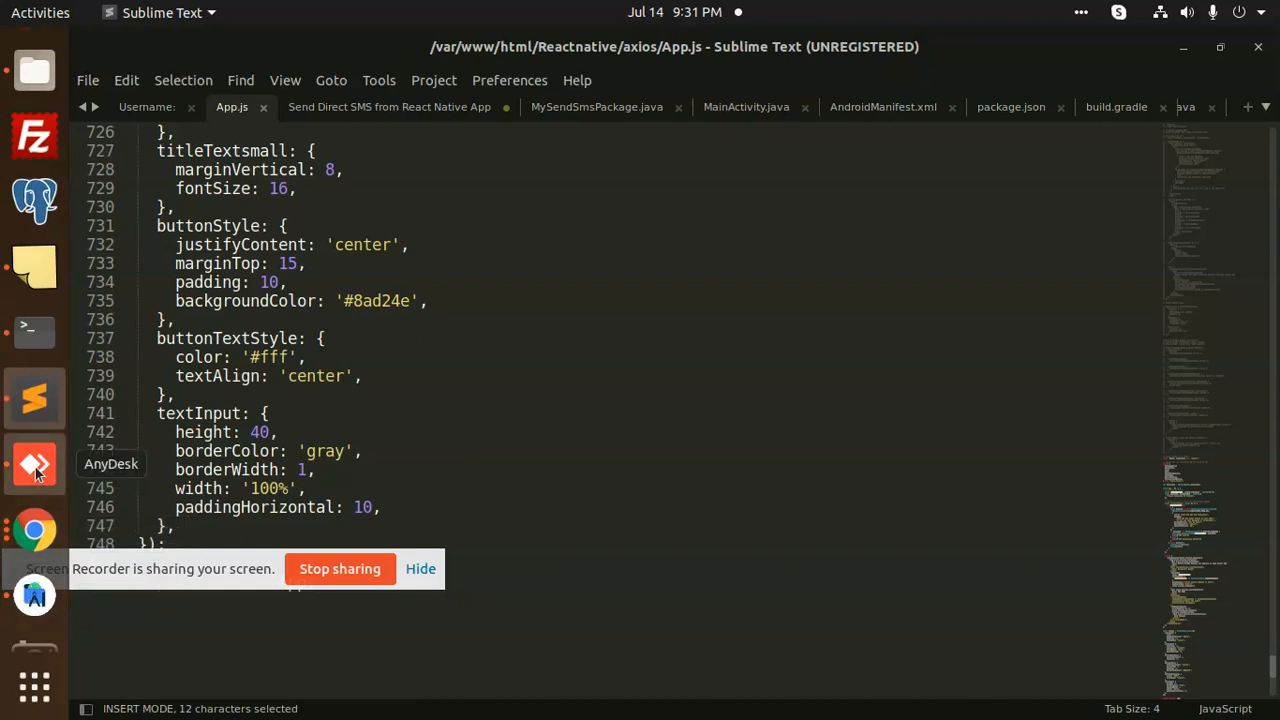
{"action": "left_click", "coordinate": [34, 463]}
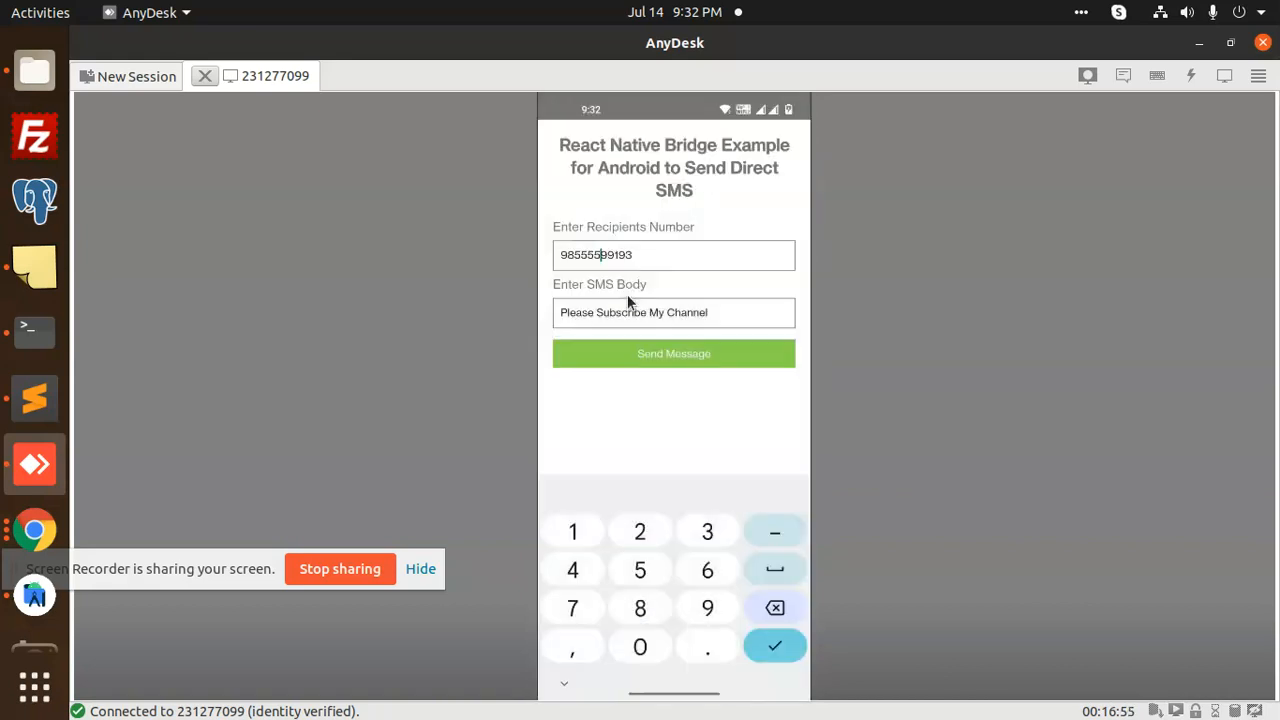
{"action": "left_click", "coordinate": [774, 607]}
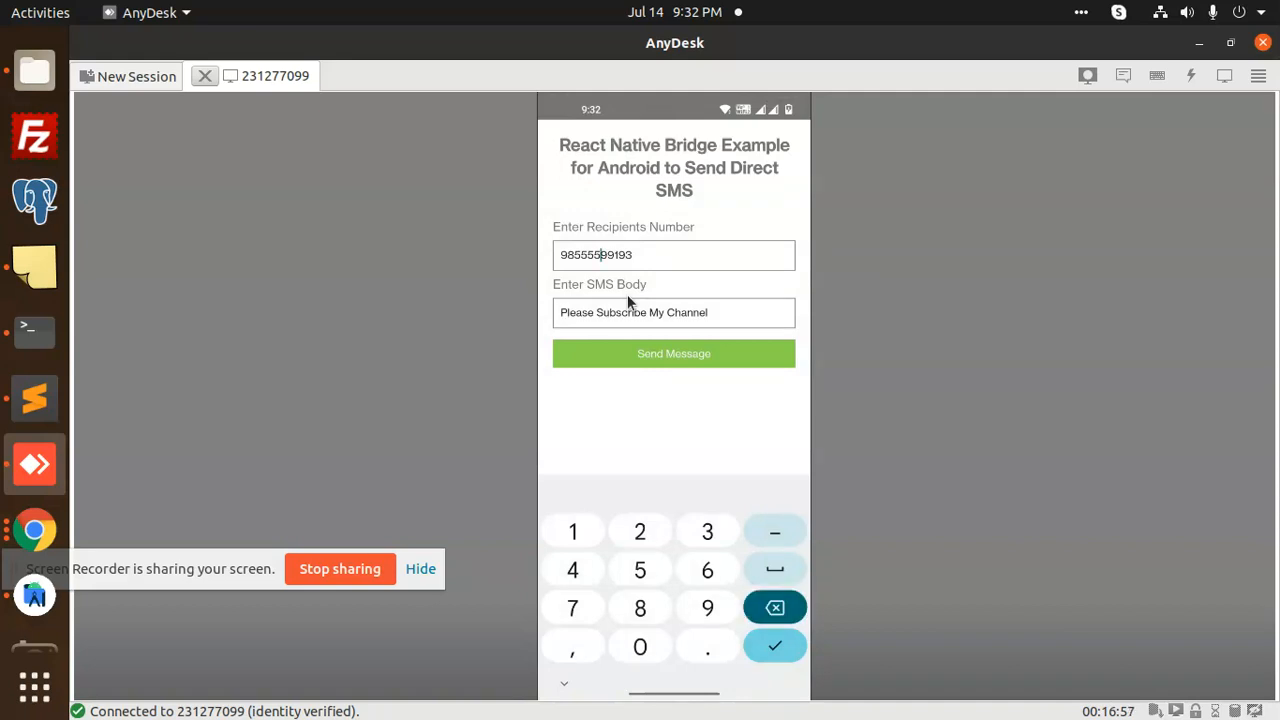
{"action": "left_click", "coordinate": [774, 607]}
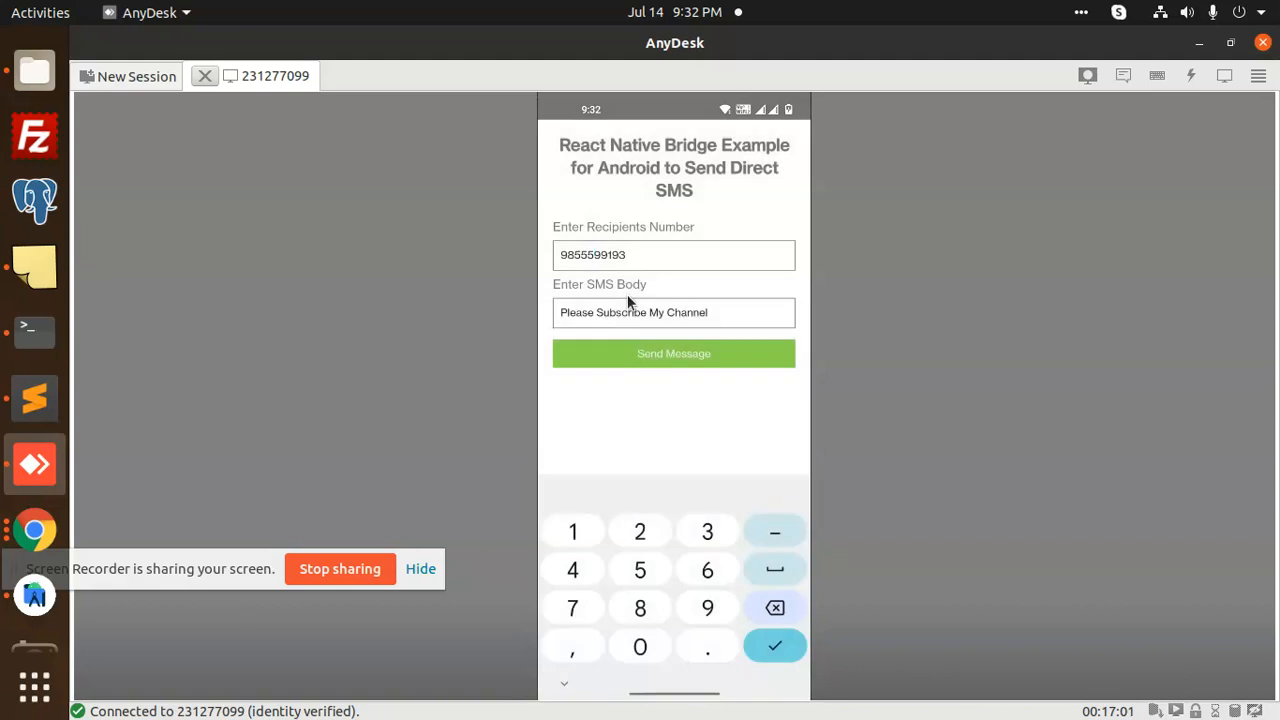
{"action": "left_click", "coordinate": [673, 353]}
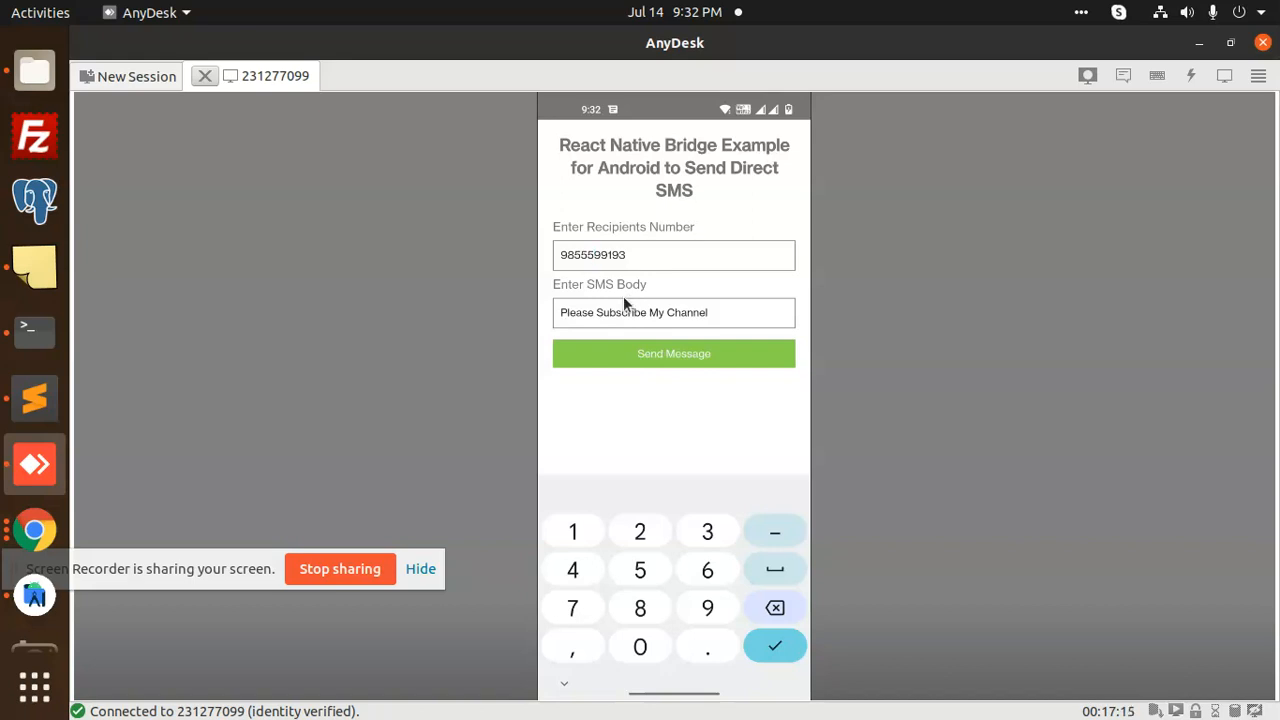
{"action": "mouse_move", "coordinate": [435, 389]}
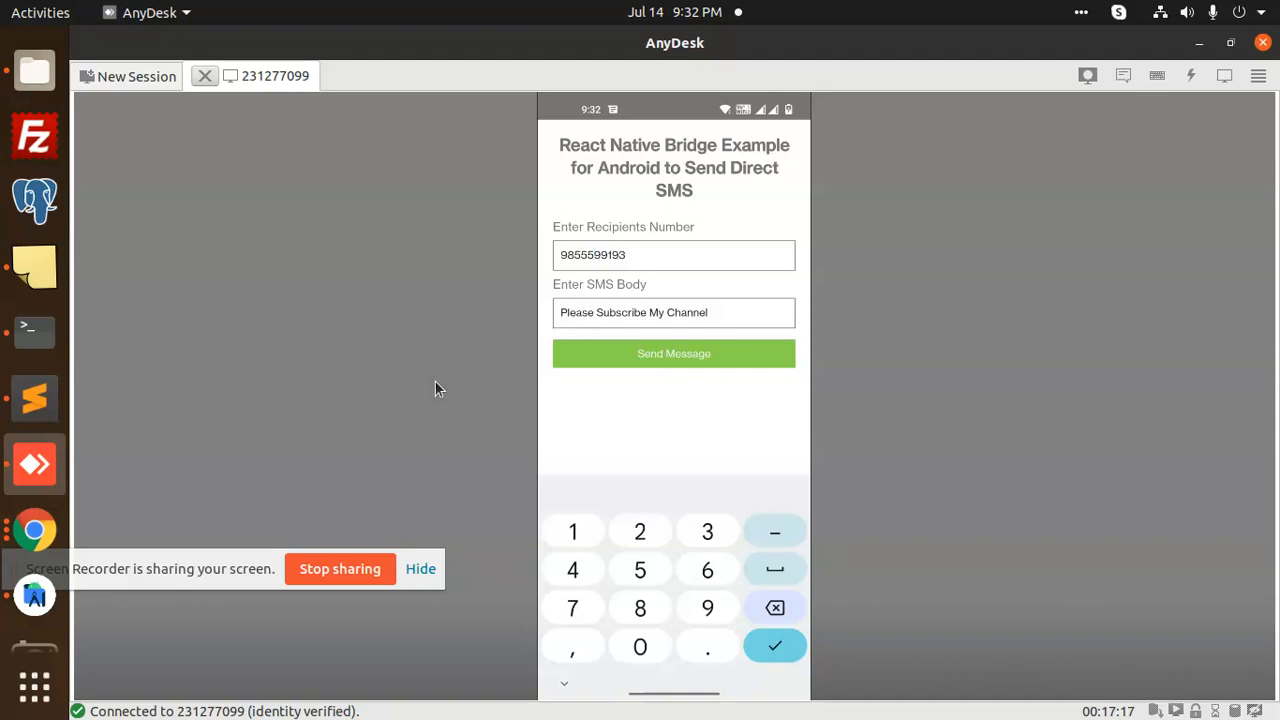